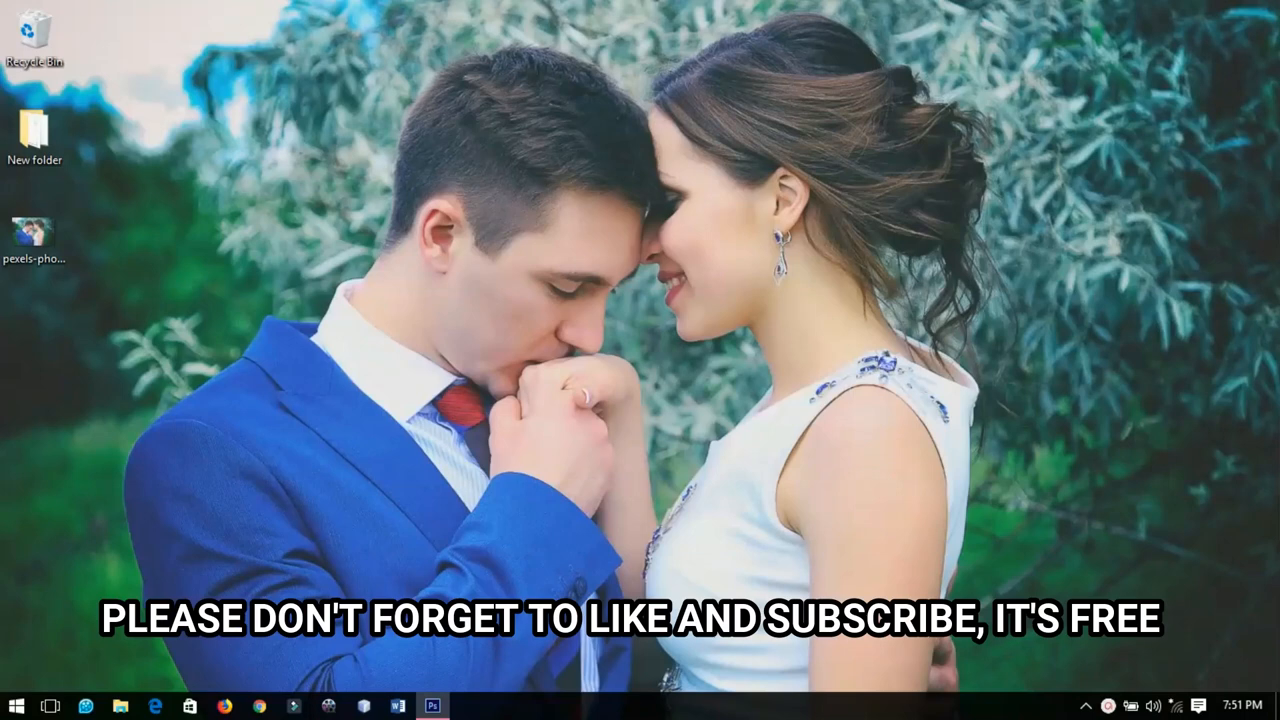
mouse_move(424, 332)
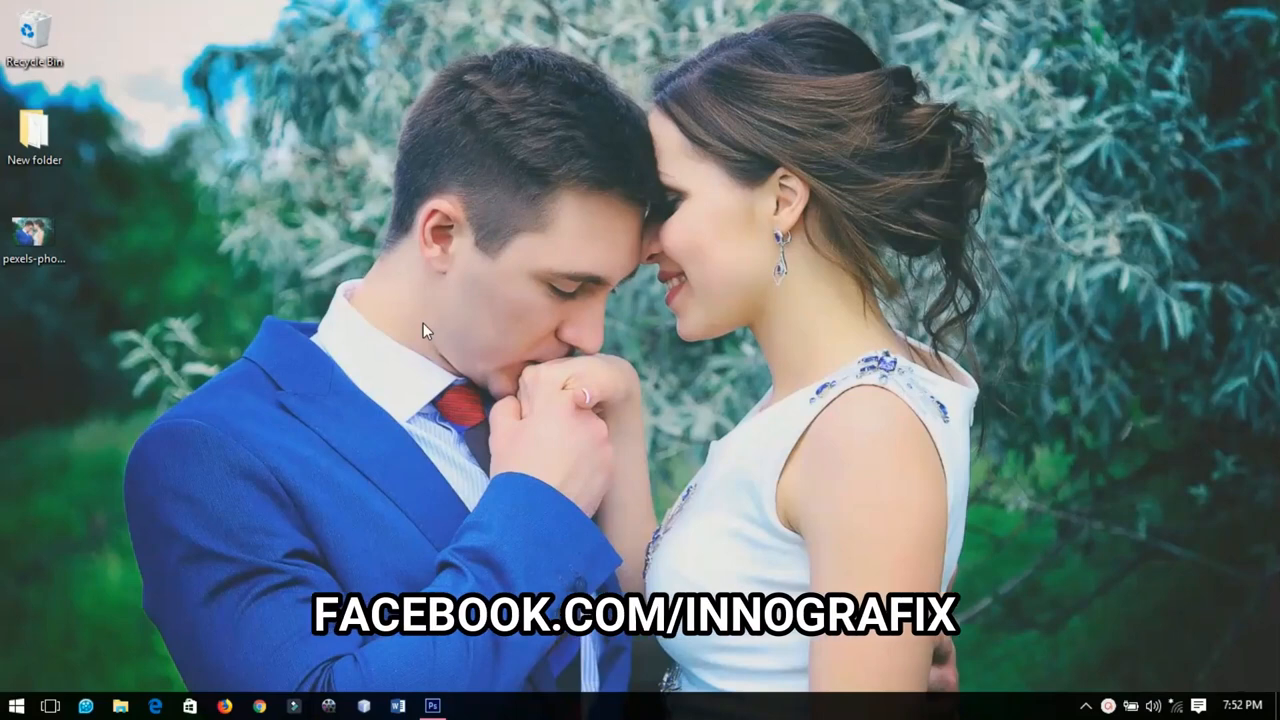
Launch Adobe Photoshop from the taskbar into an empty workspace.
click(432, 708)
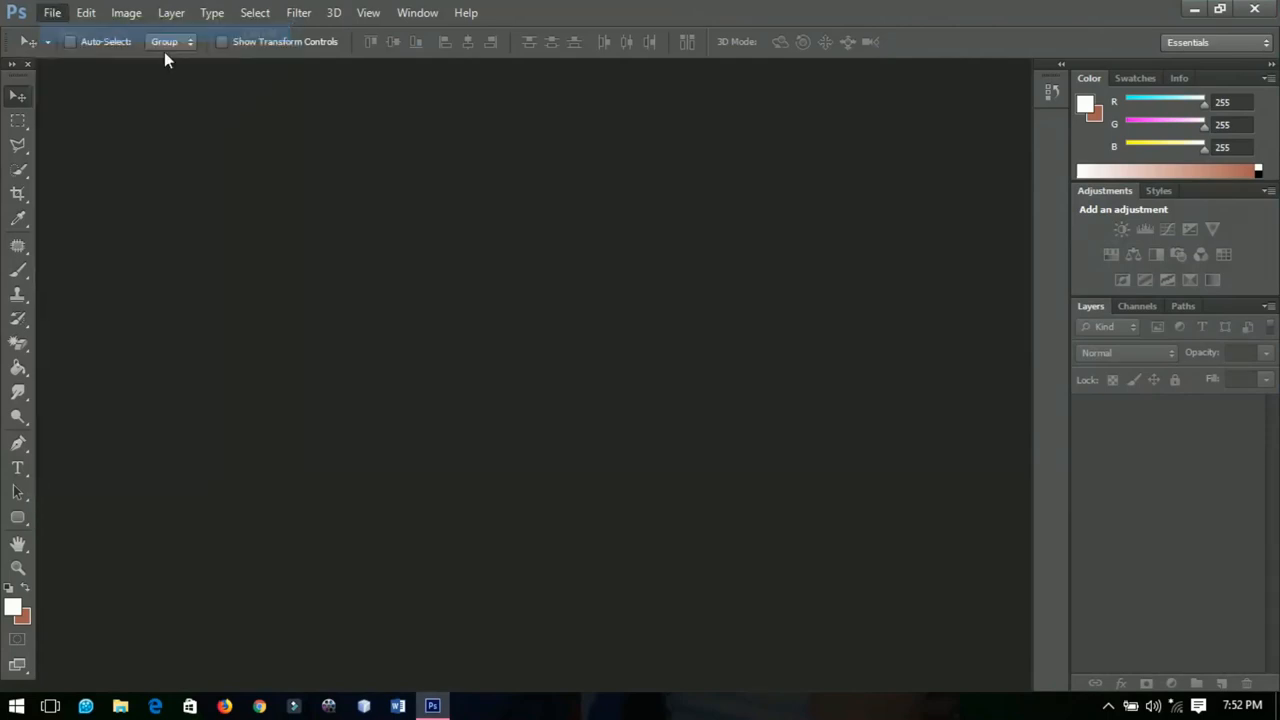
Create a new white-background document, 750 px tall at 300 ppi.
click(52, 12)
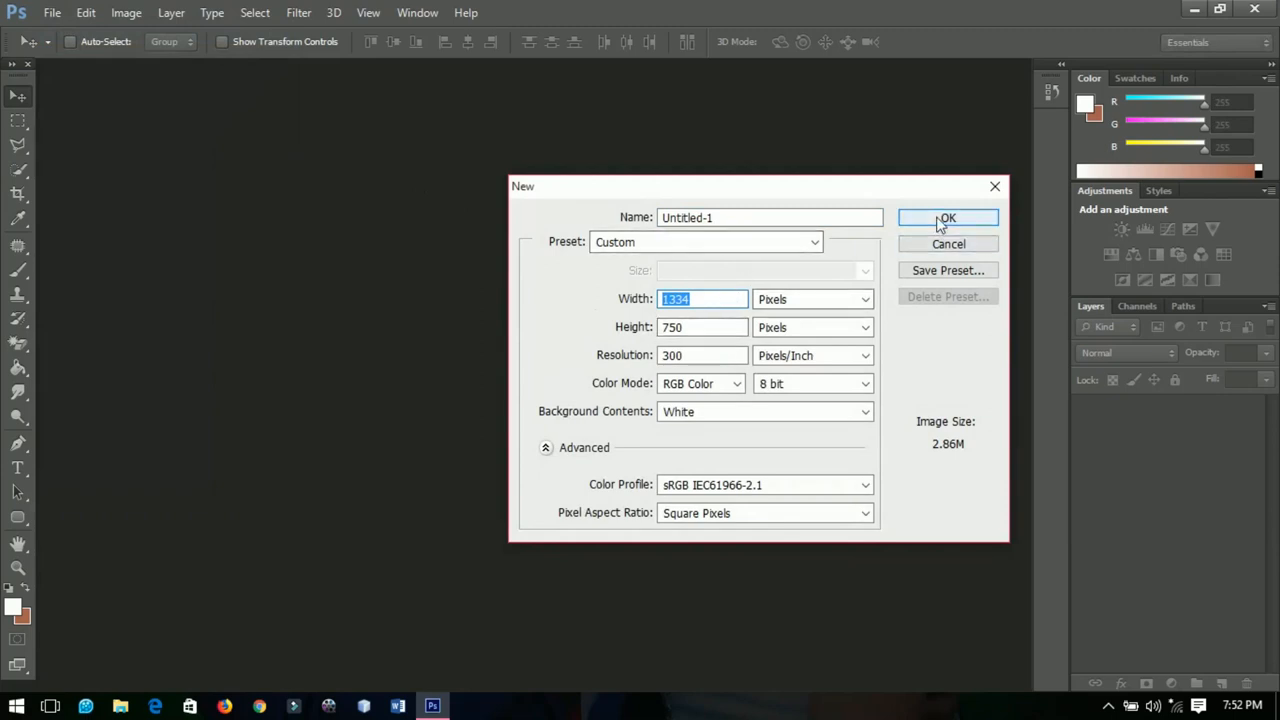
click(948, 218)
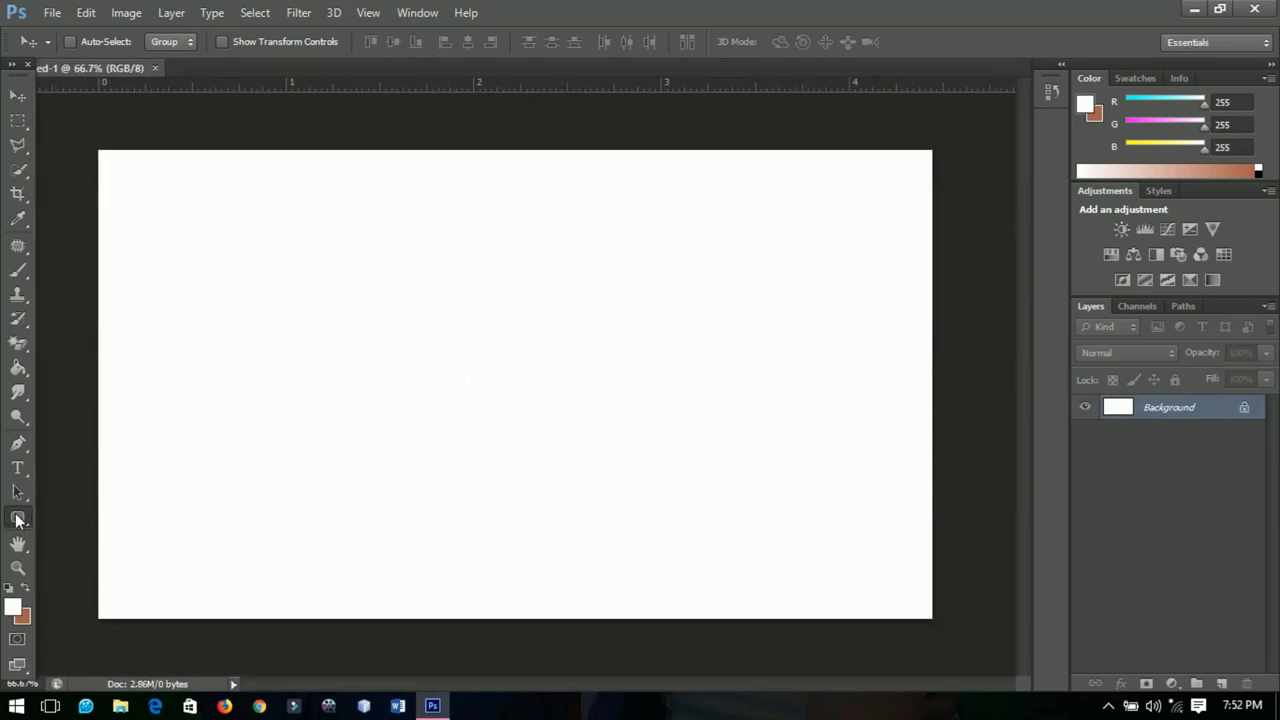
Draw a large custom heart shape across the canvas middle and fill it red.
click(16, 516)
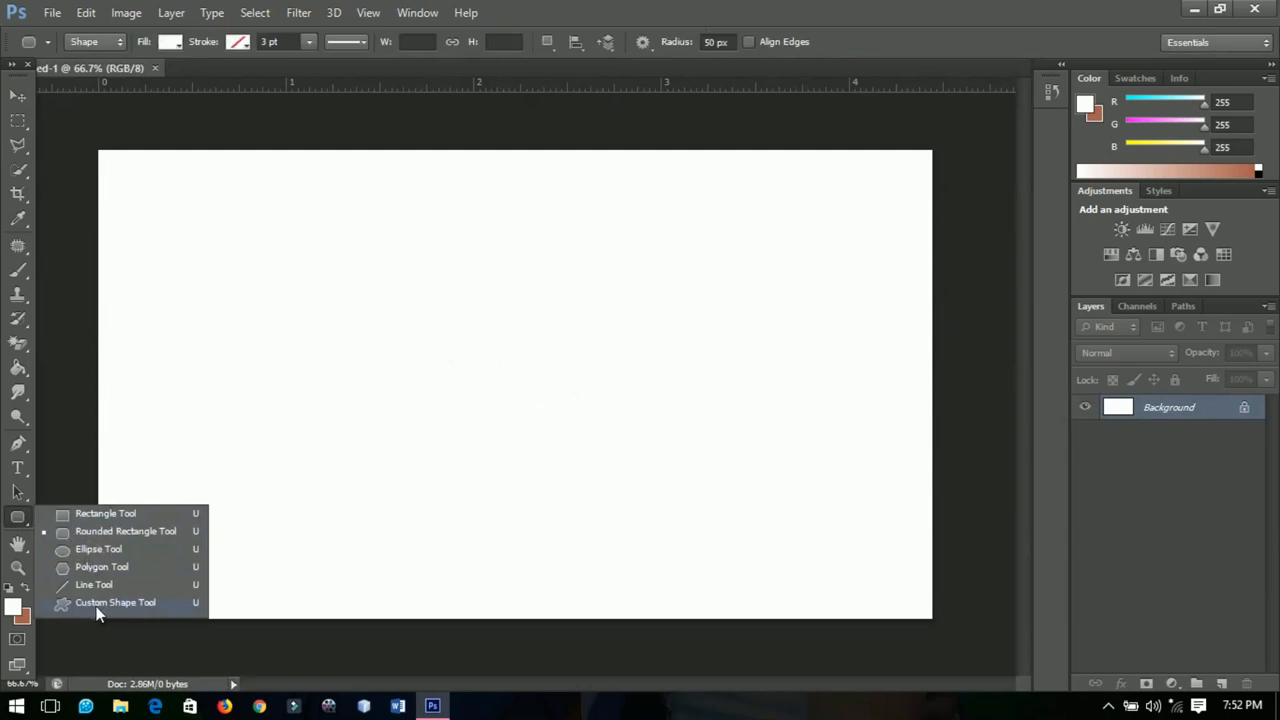
click(116, 602)
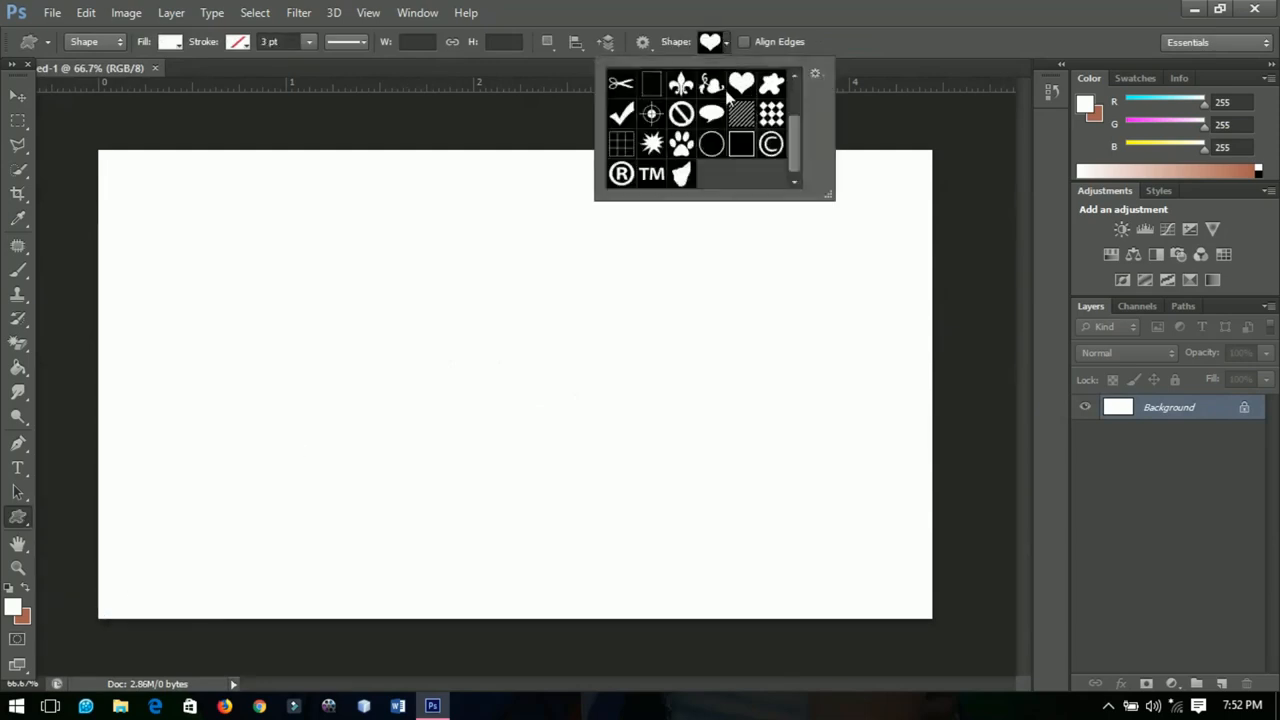
click(740, 82)
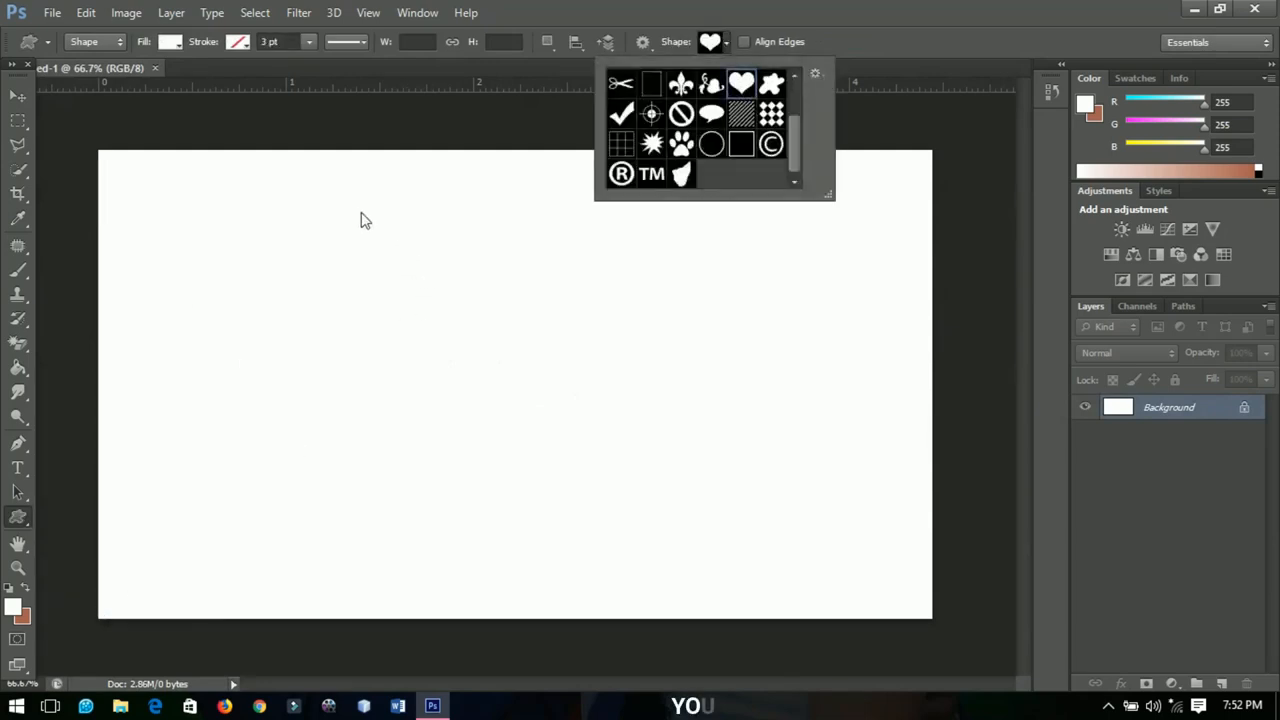
drag(364, 220, 564, 456)
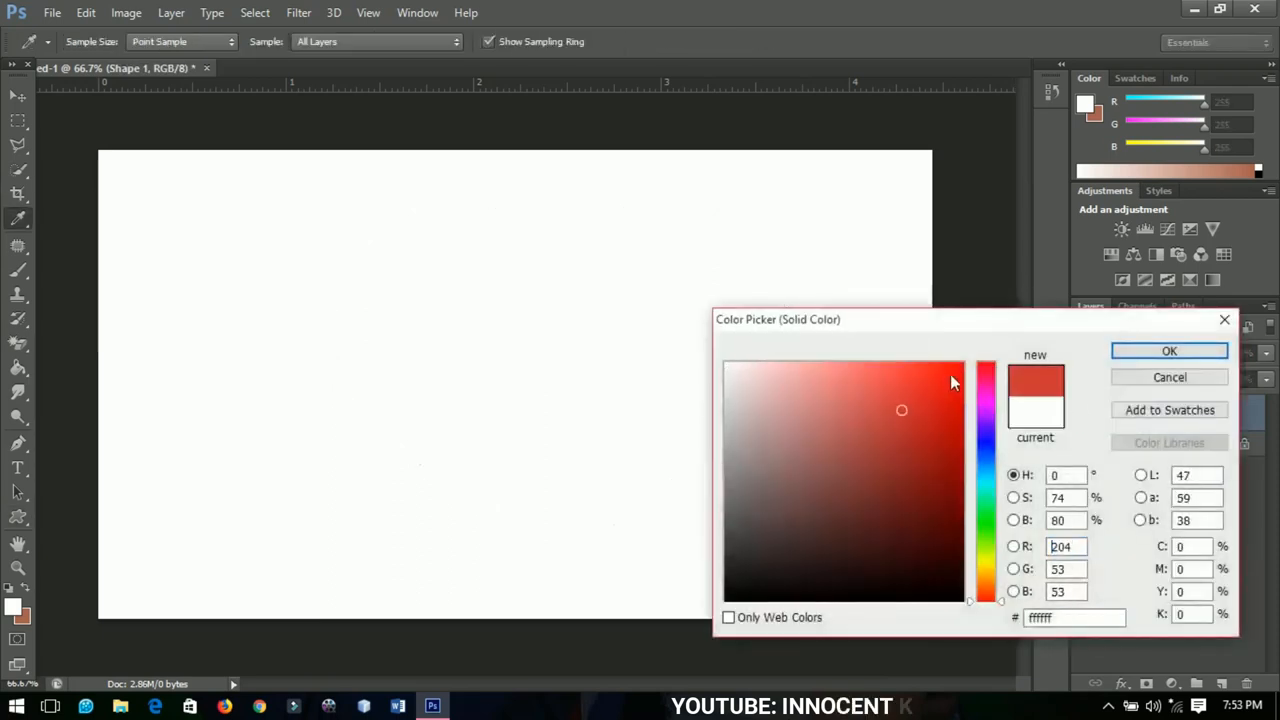
click(964, 384)
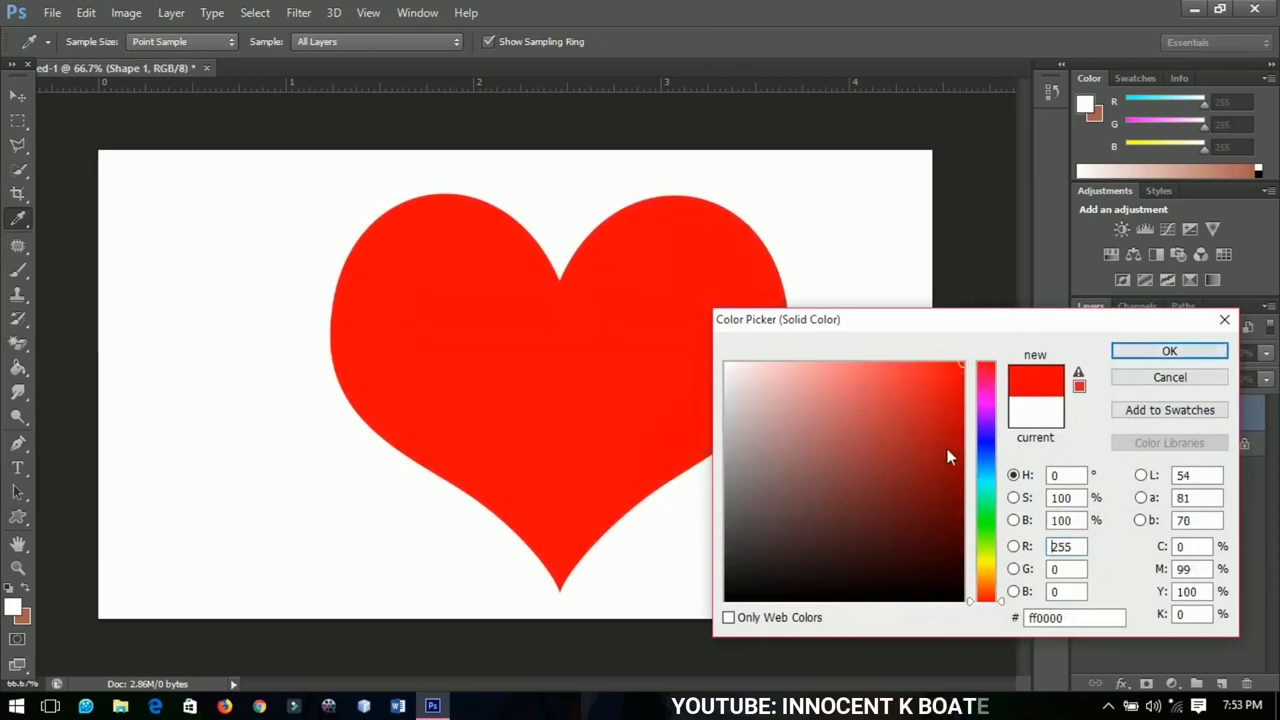
click(1168, 350)
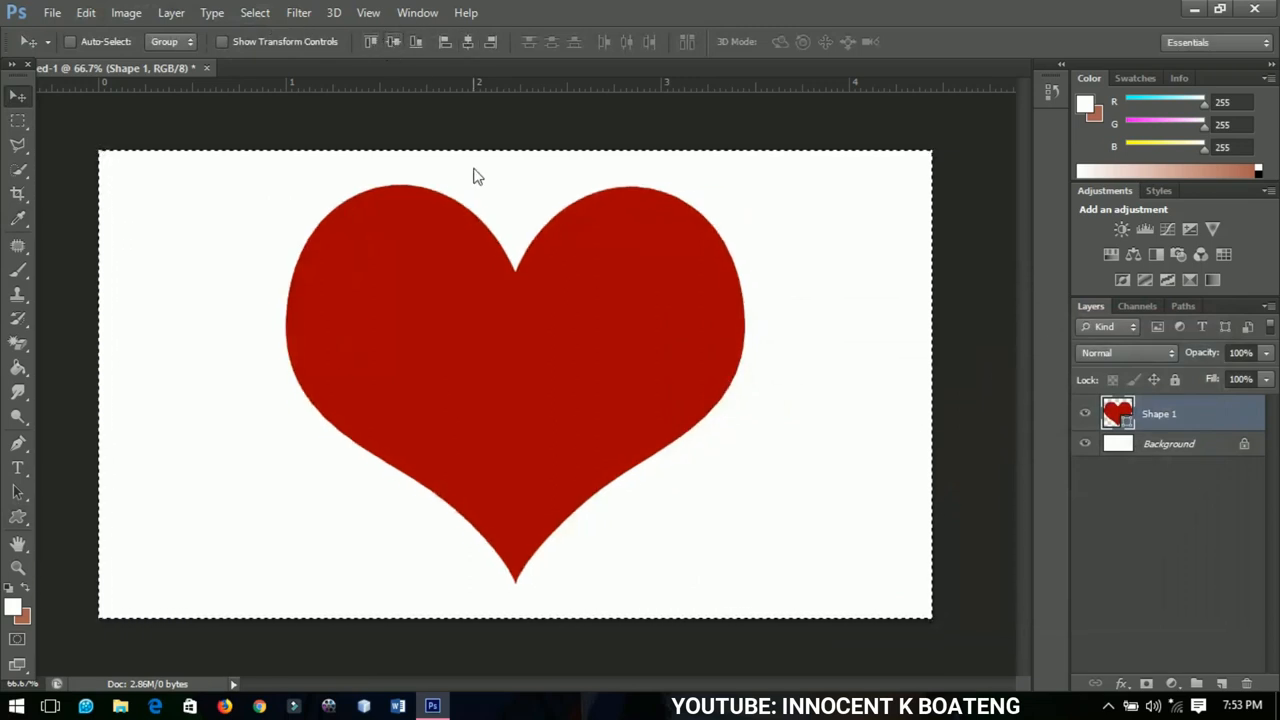
mouse_move(596, 418)
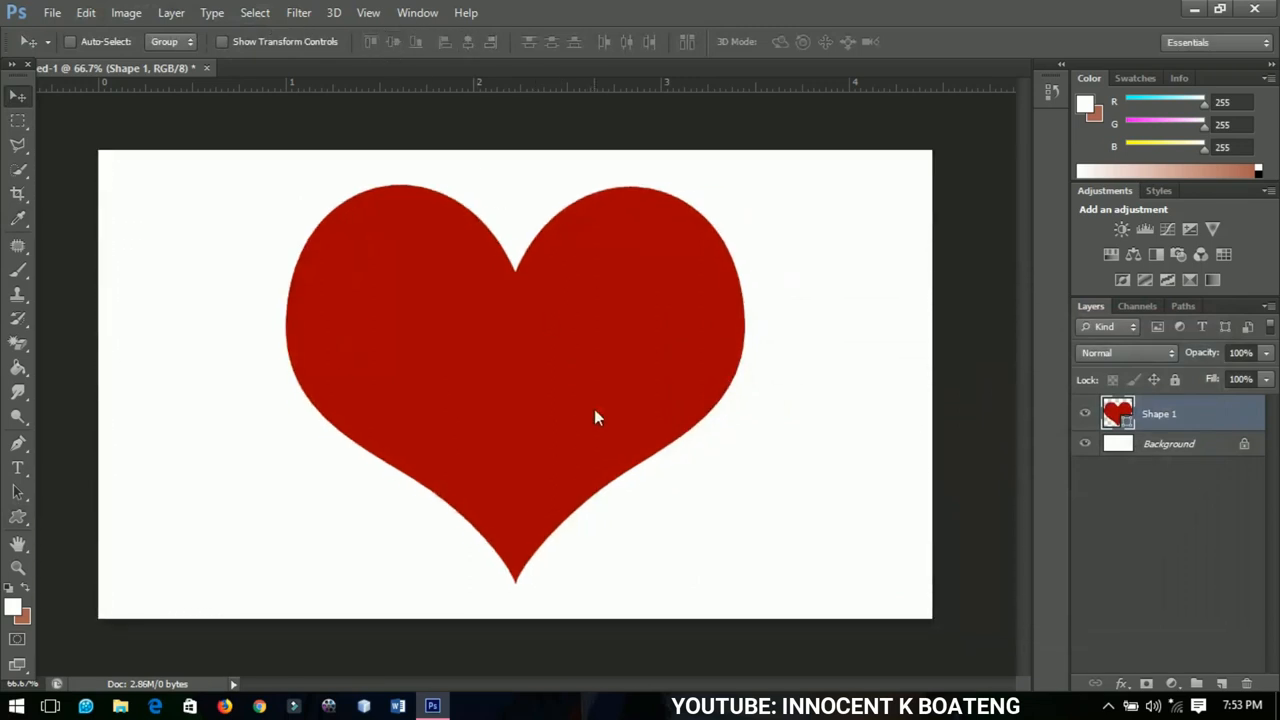
mouse_move(584, 396)
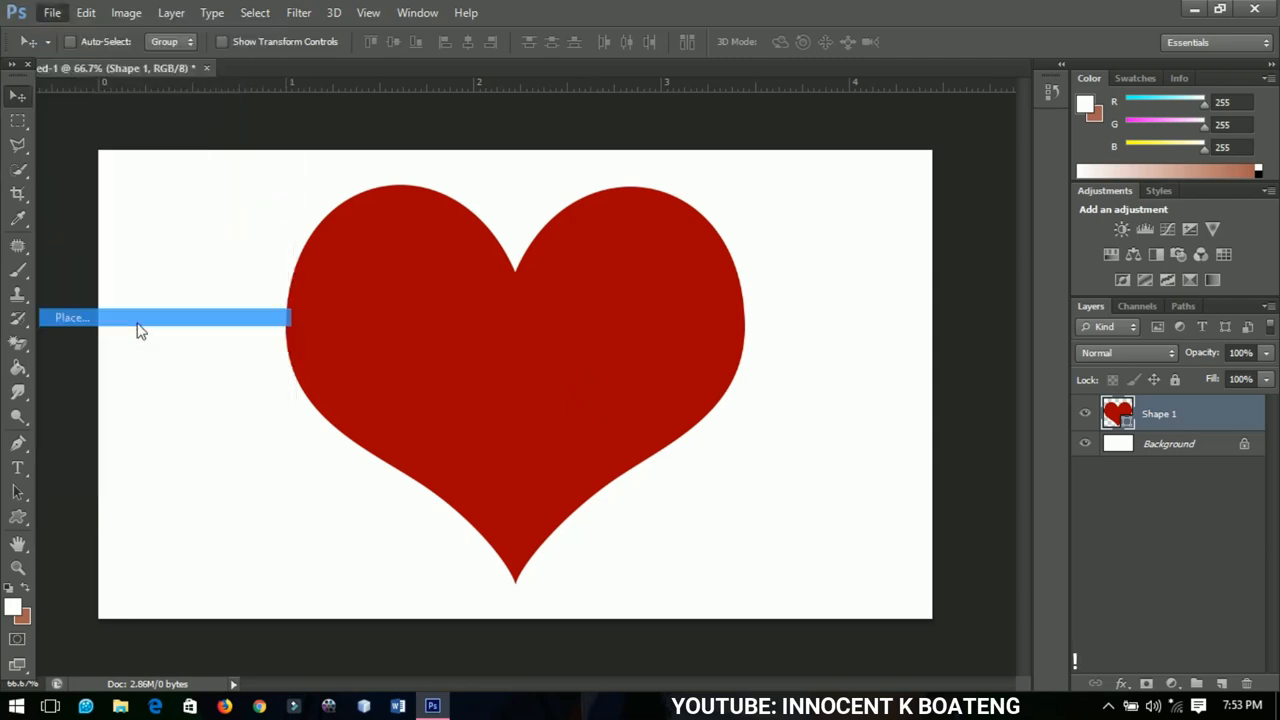
Place the couple JPEG from the Desktop as a new layer above the heart.
click(72, 316)
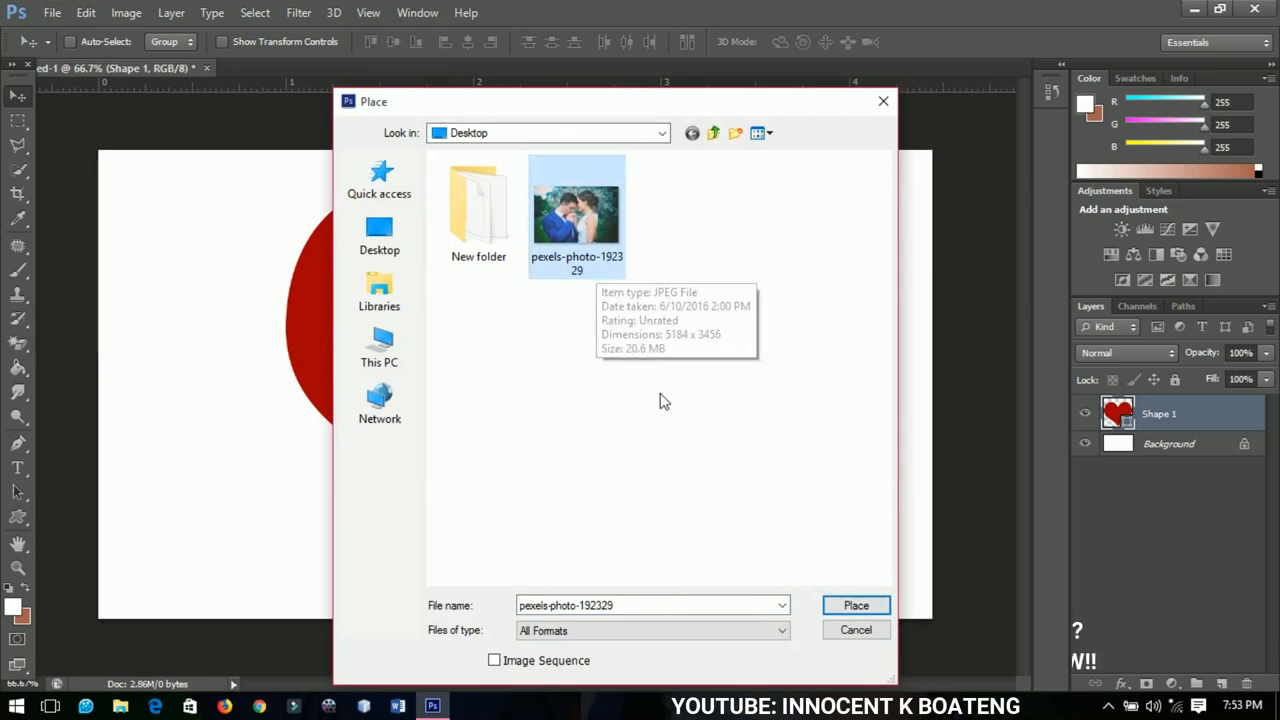
click(856, 604)
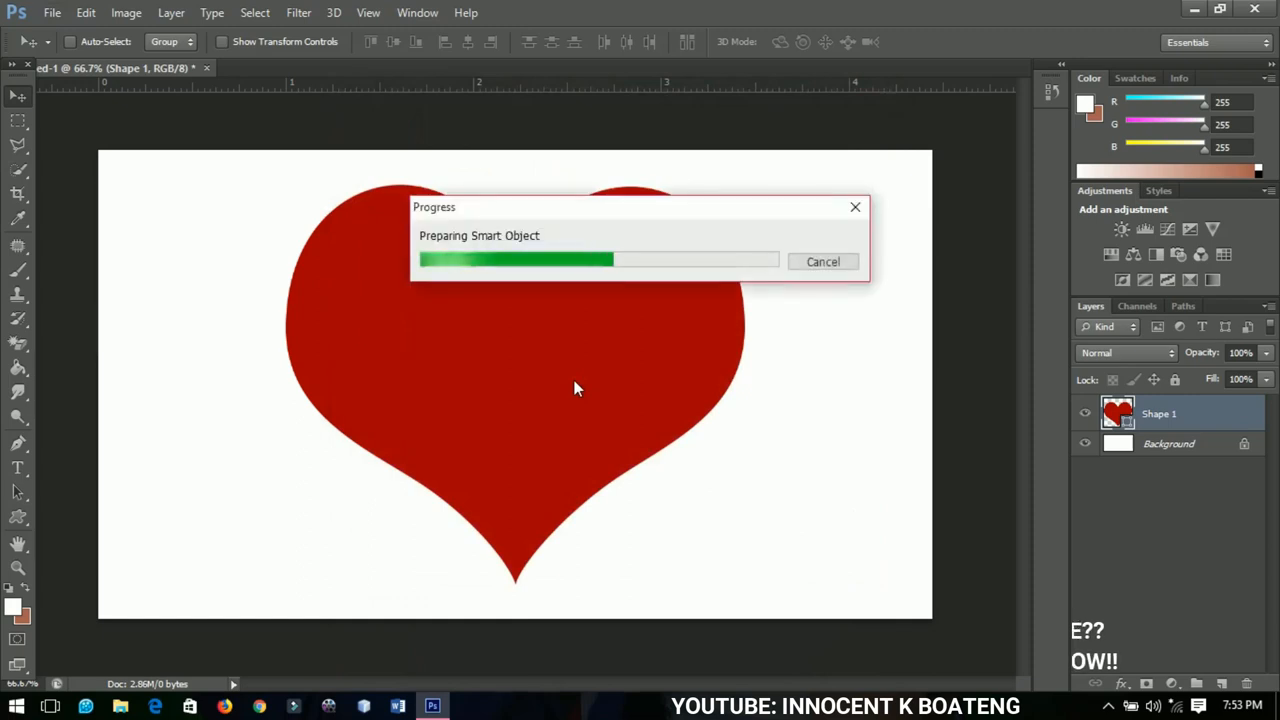
mouse_move(550, 364)
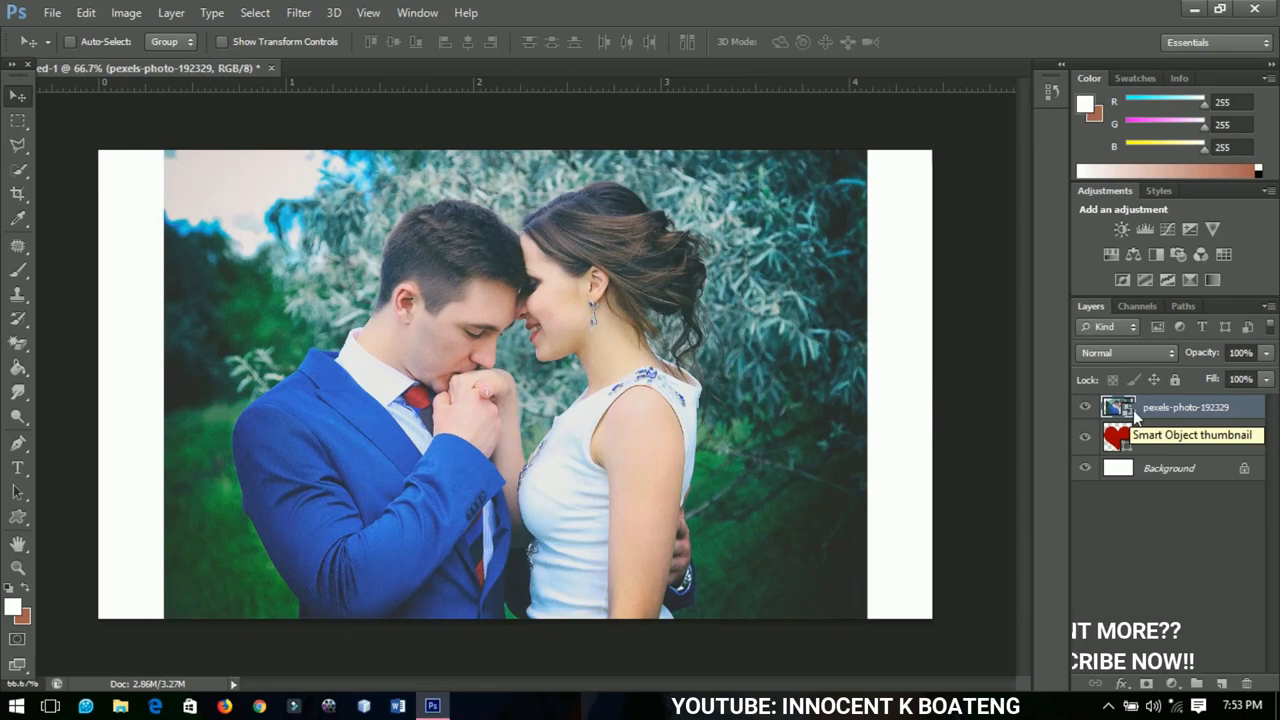
mouse_move(1160, 418)
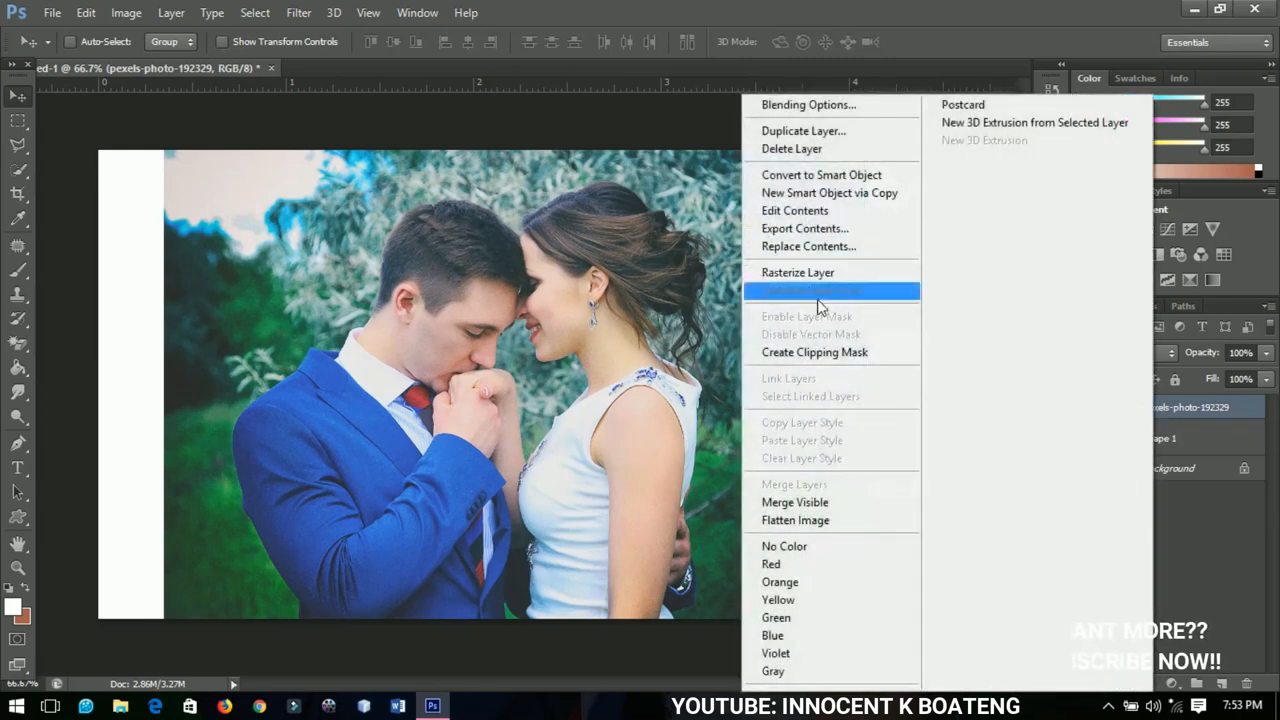
Fade the photo layer to 28% opacity and scale it down to just cover the heart.
click(820, 290)
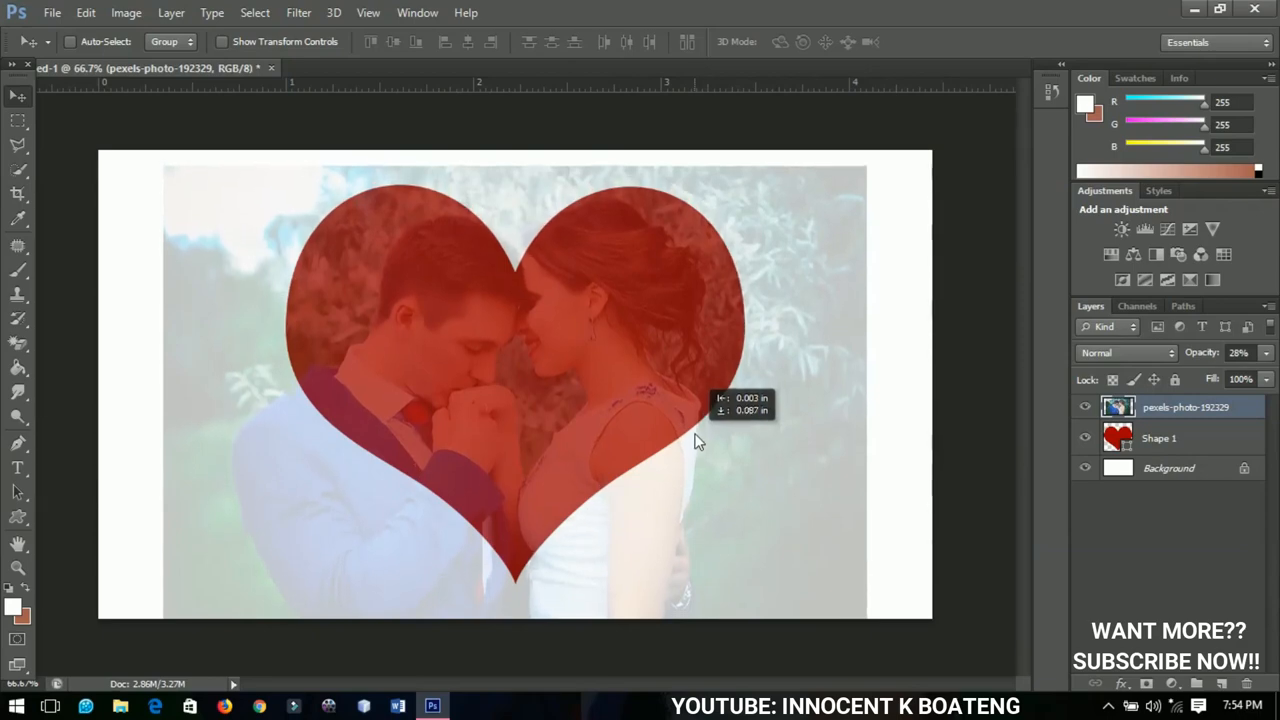
key(ctrl+t)
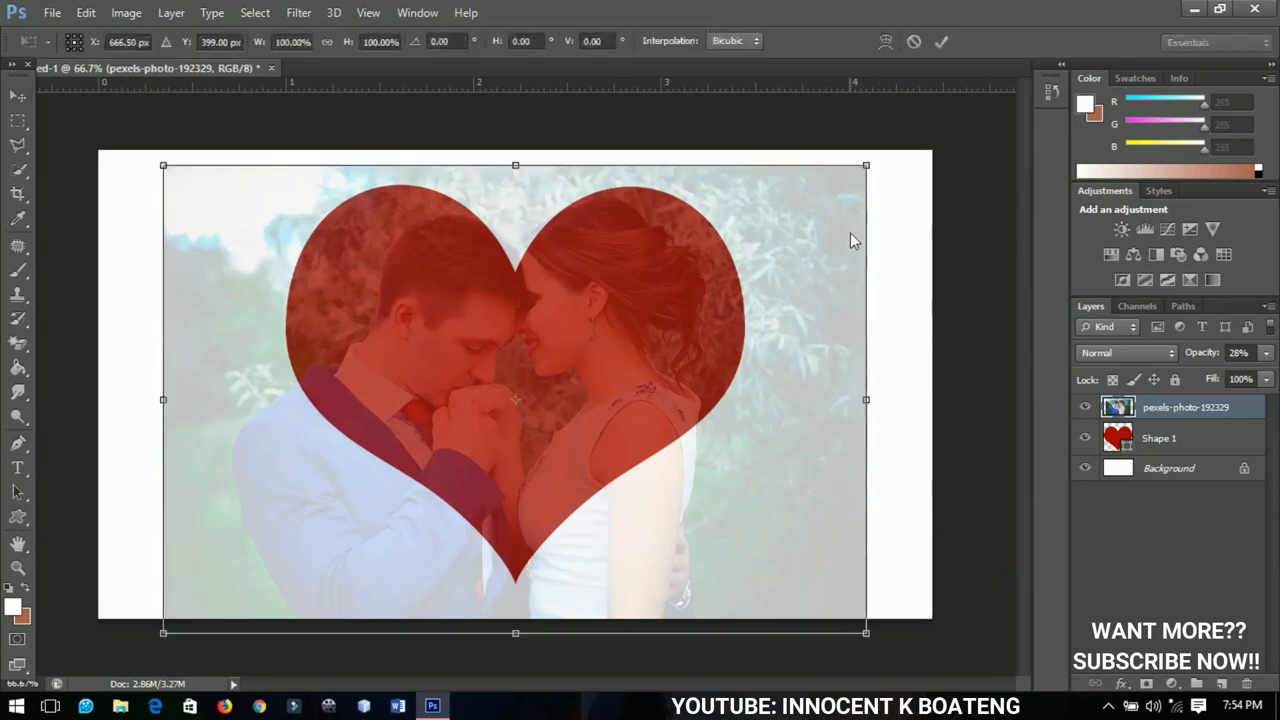
drag(866, 164, 836, 184)
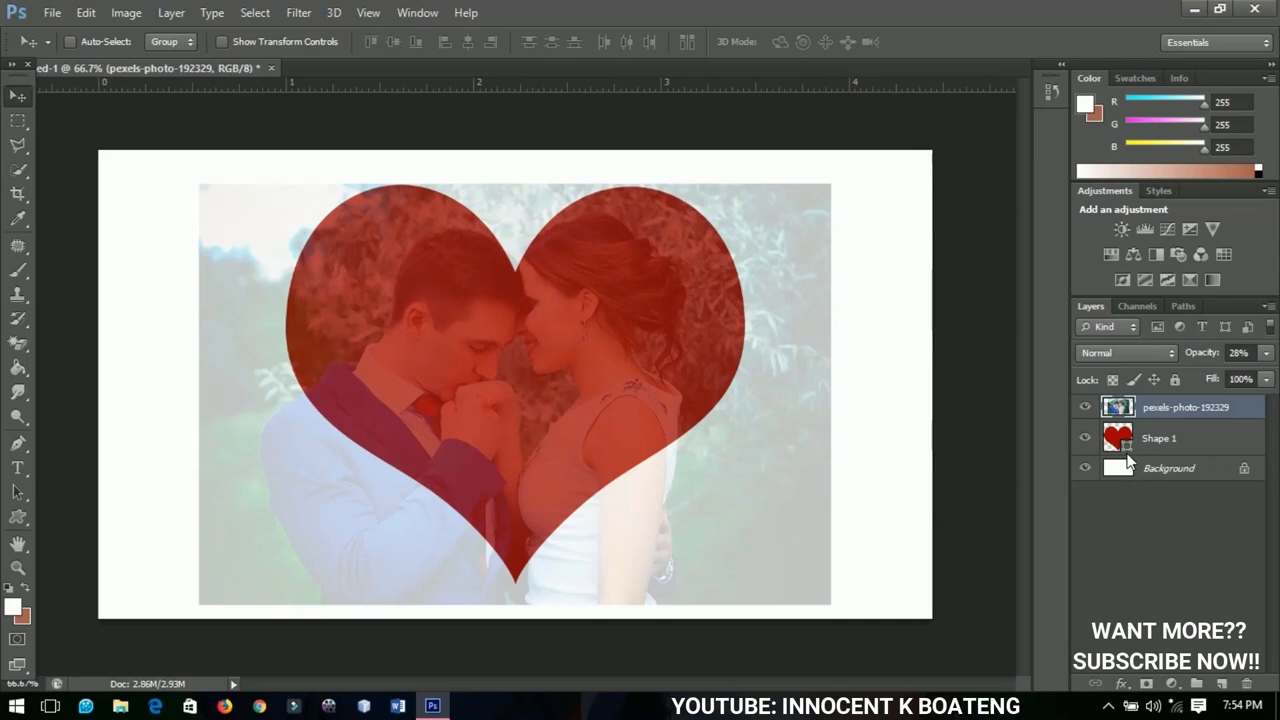
mouse_move(1130, 458)
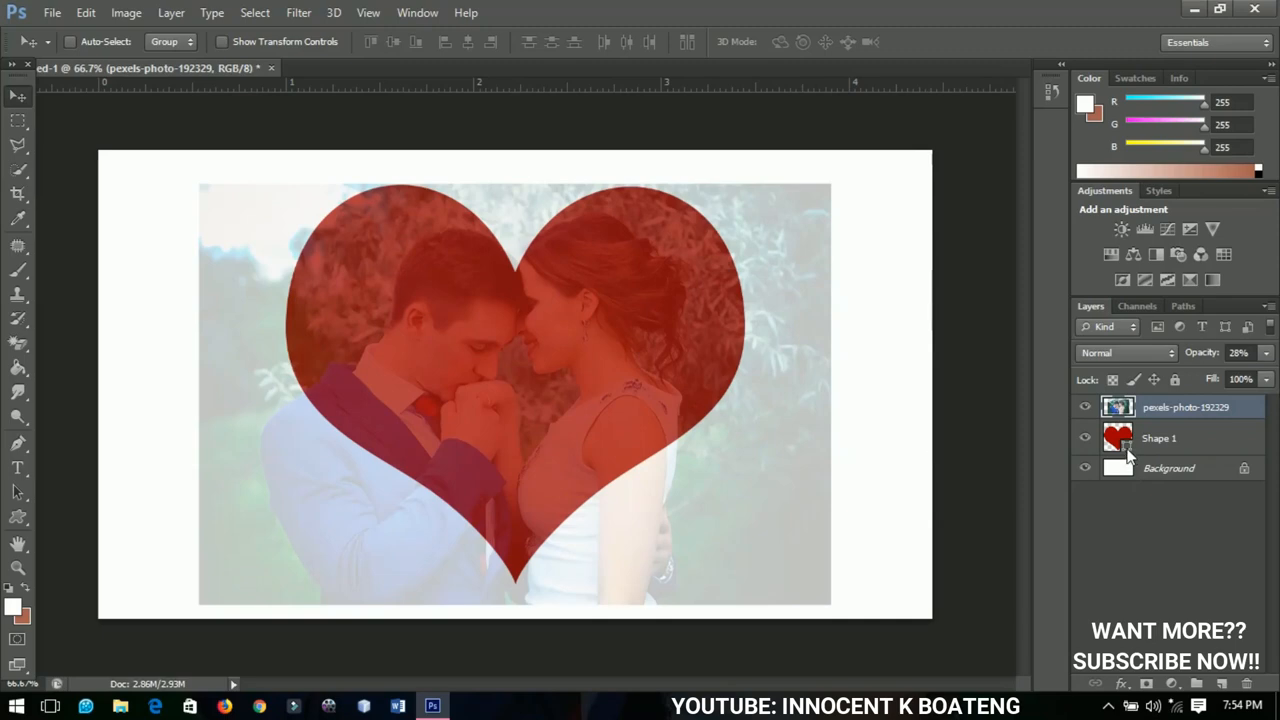
mouse_move(1118, 468)
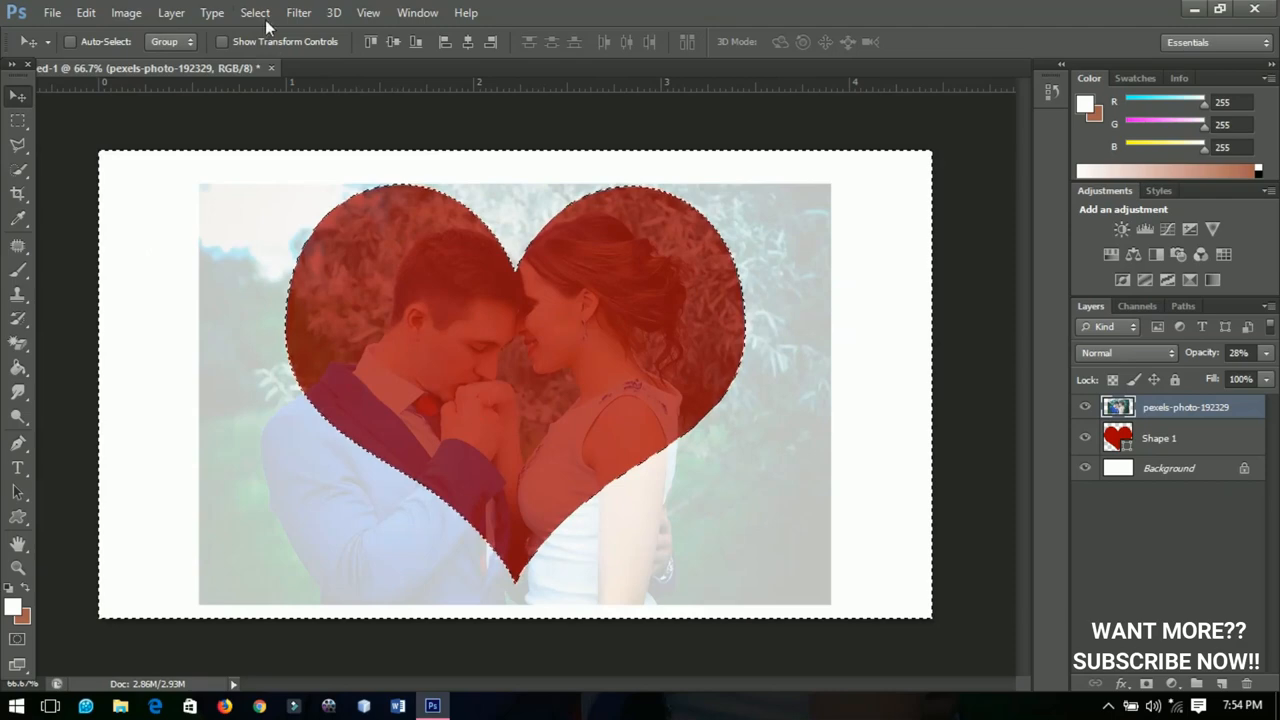
Open the Select menu to work with the heart outline selection.
click(254, 12)
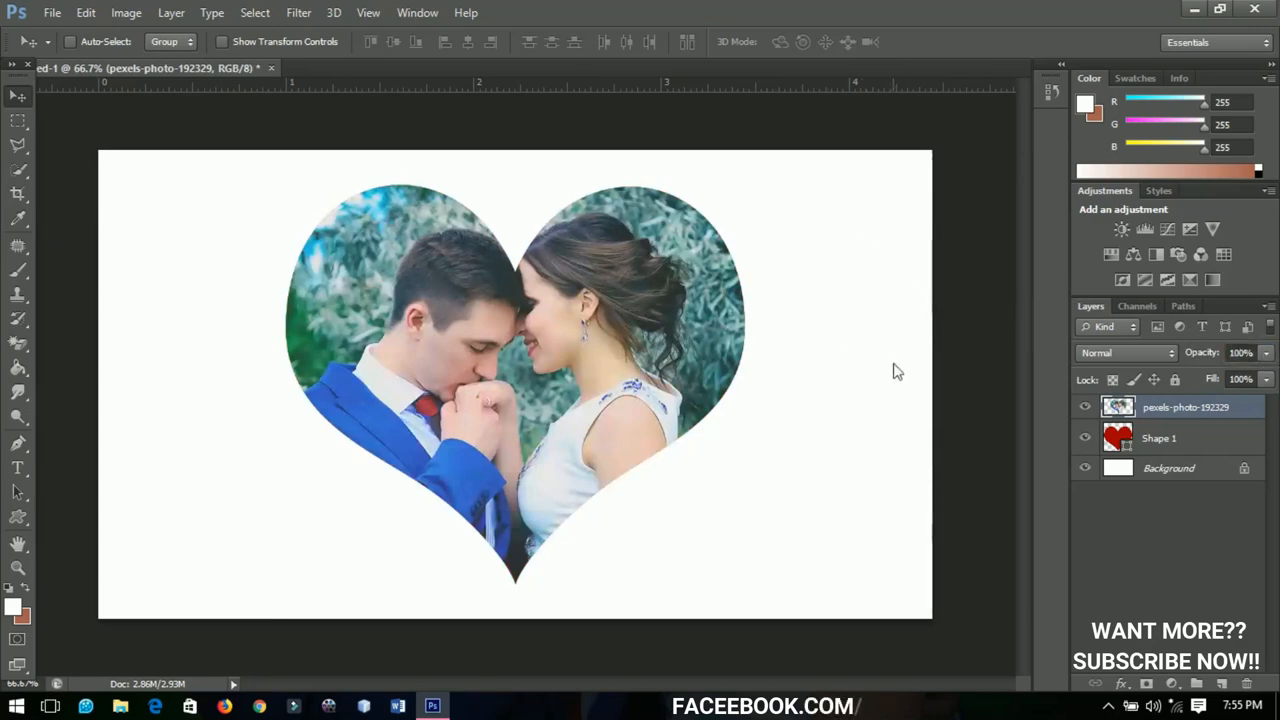
mouse_move(616, 334)
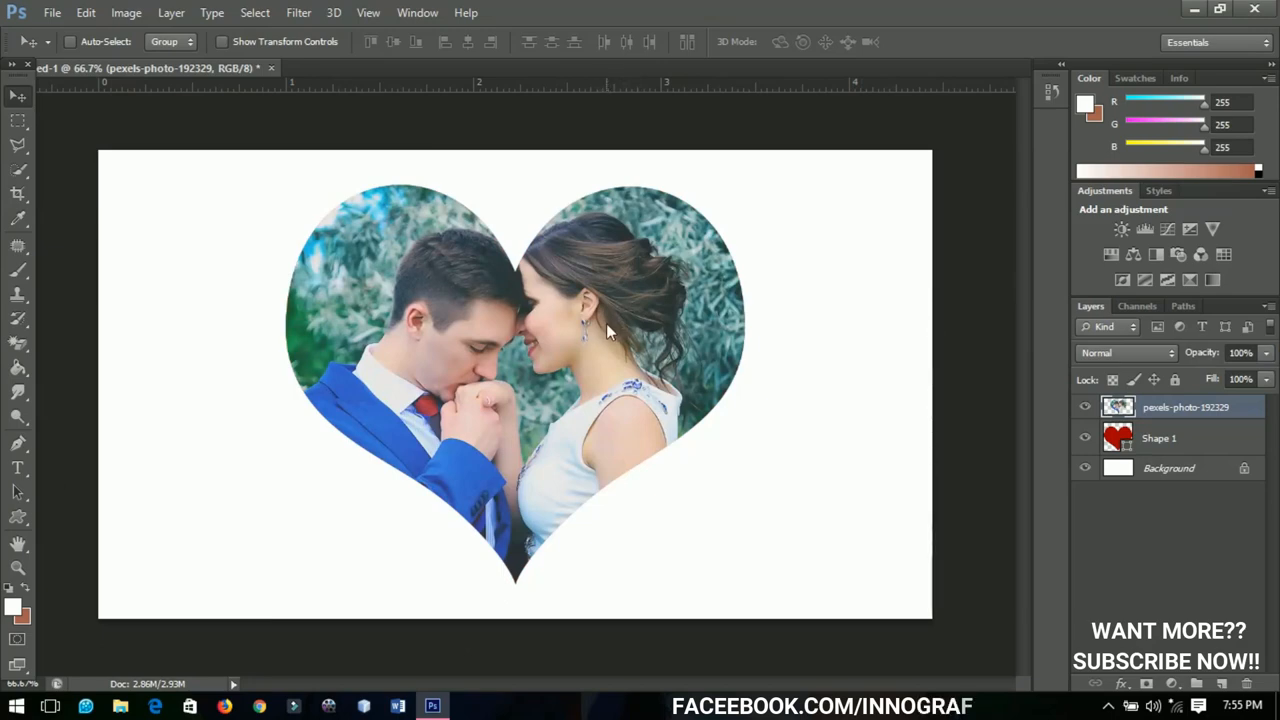
mouse_move(644, 344)
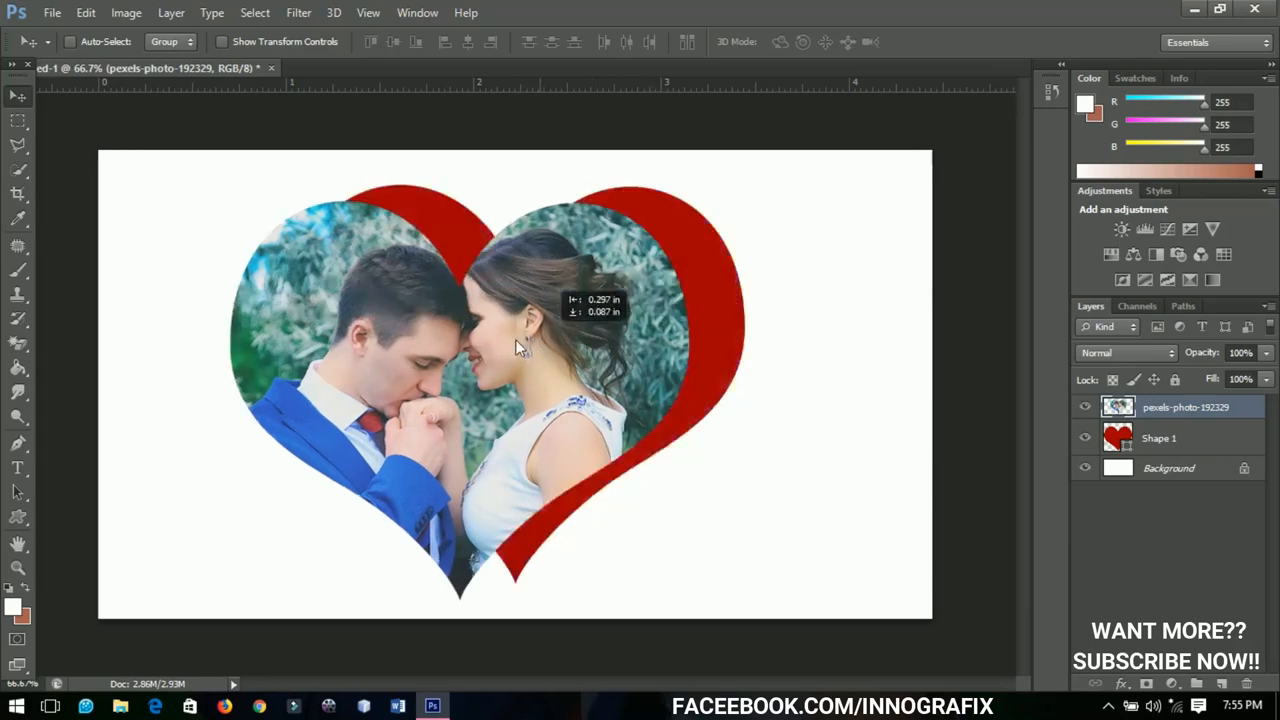
Reposition the couple inside the heart, then release the clipping mask.
drag(520, 348, 780, 374)
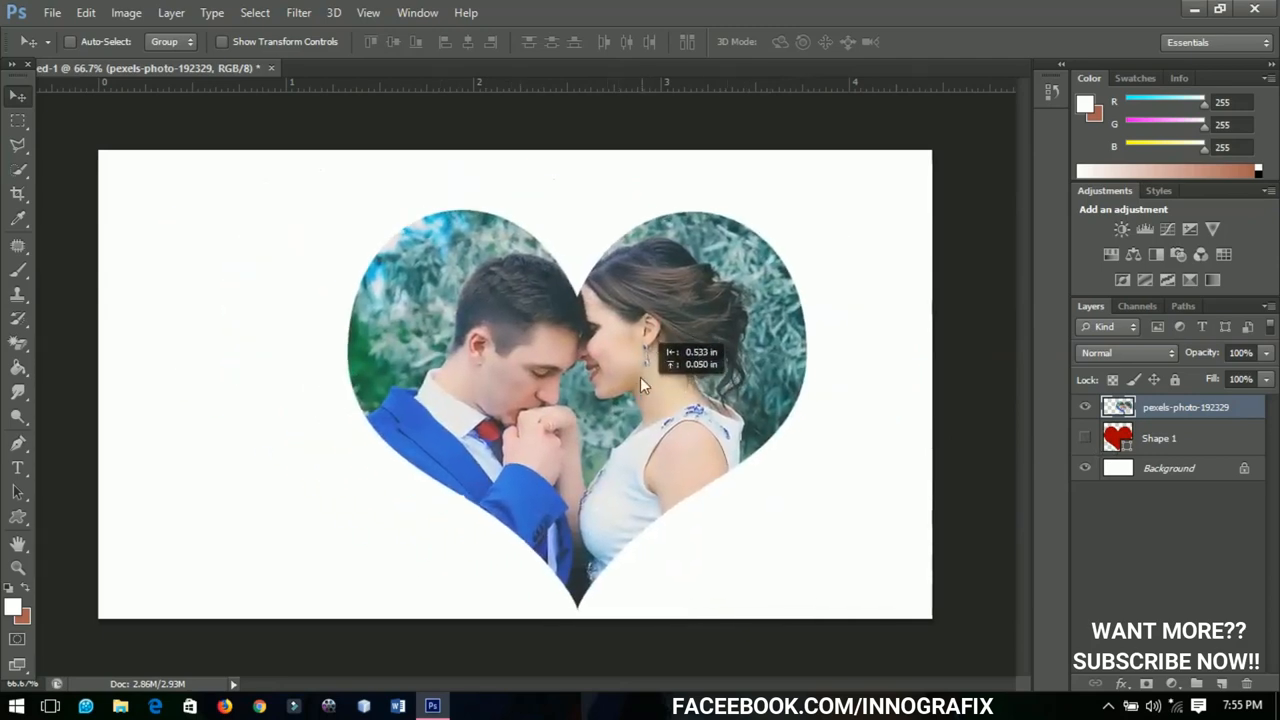
drag(640, 384, 724, 420)
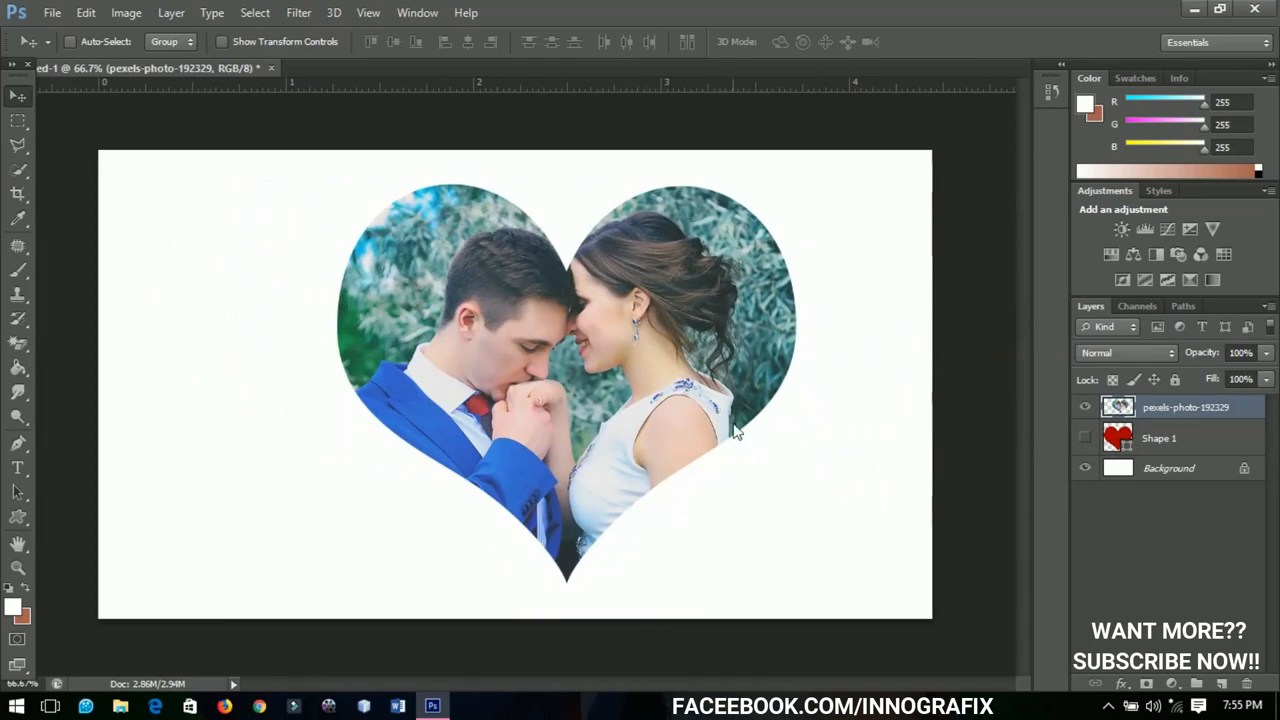
click(1240, 352)
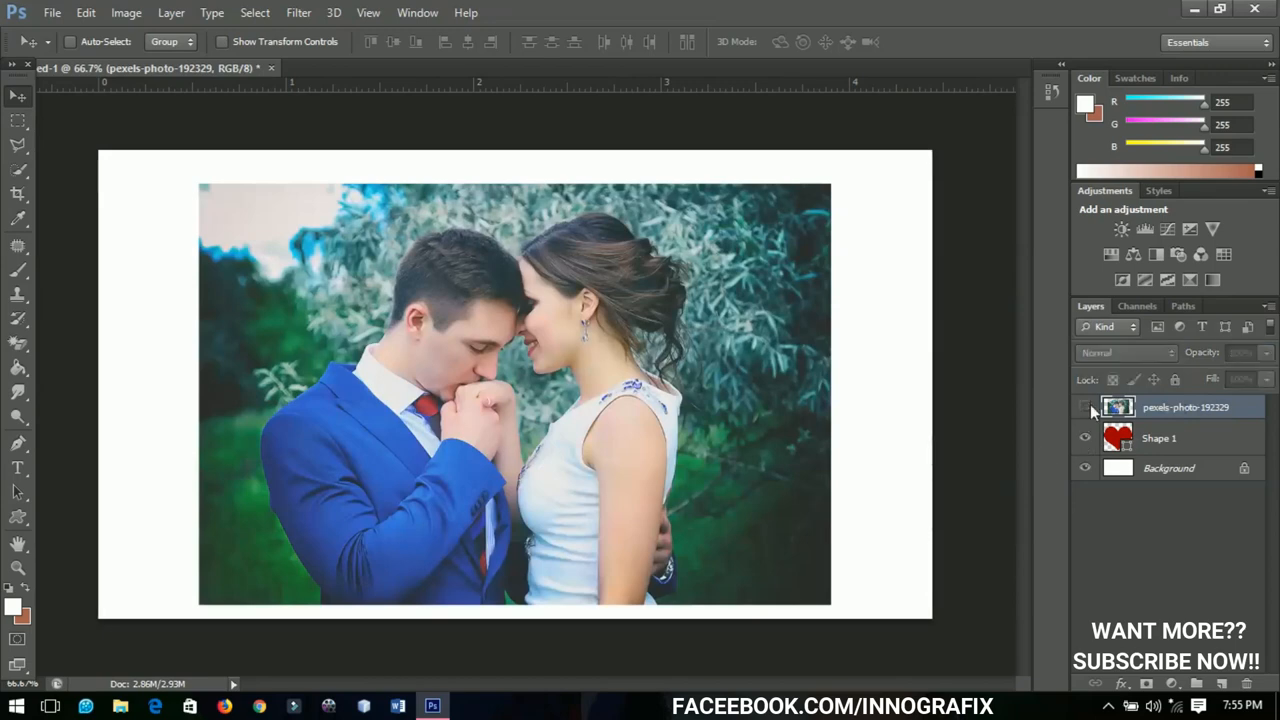
Toggle the photo's visibility, then create a clipping mask into the heart.
click(1084, 408)
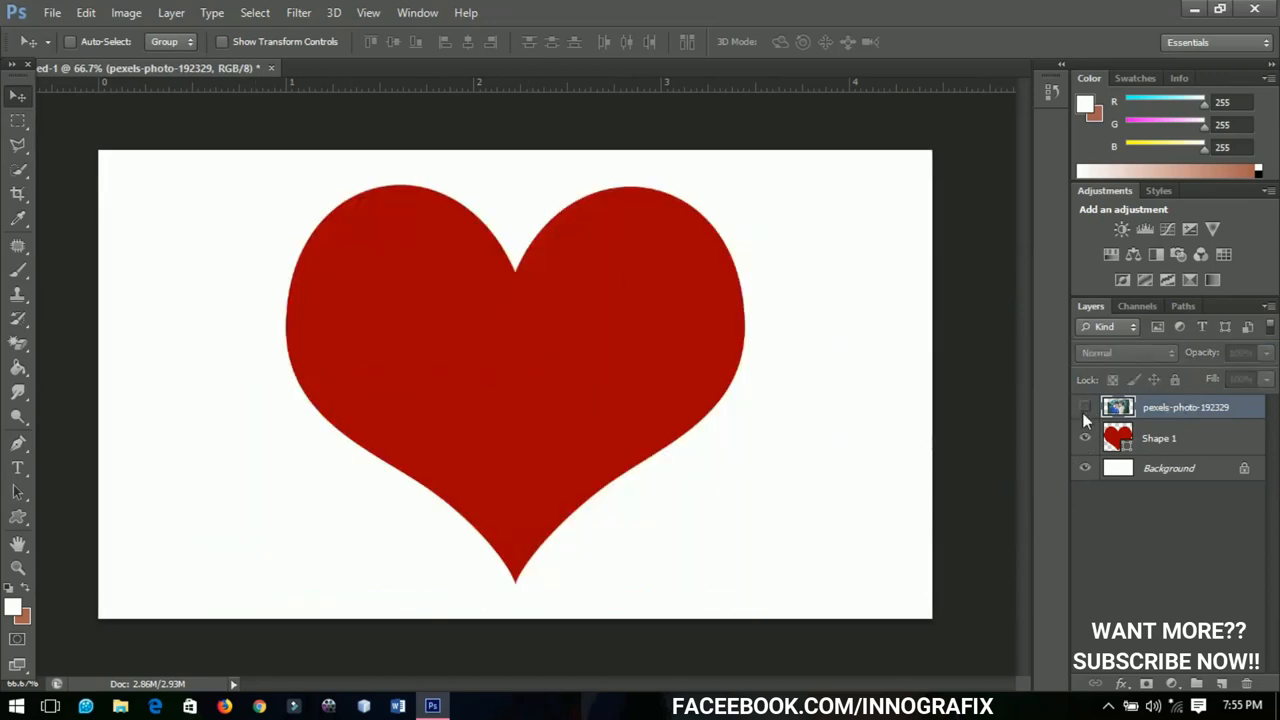
click(1084, 408)
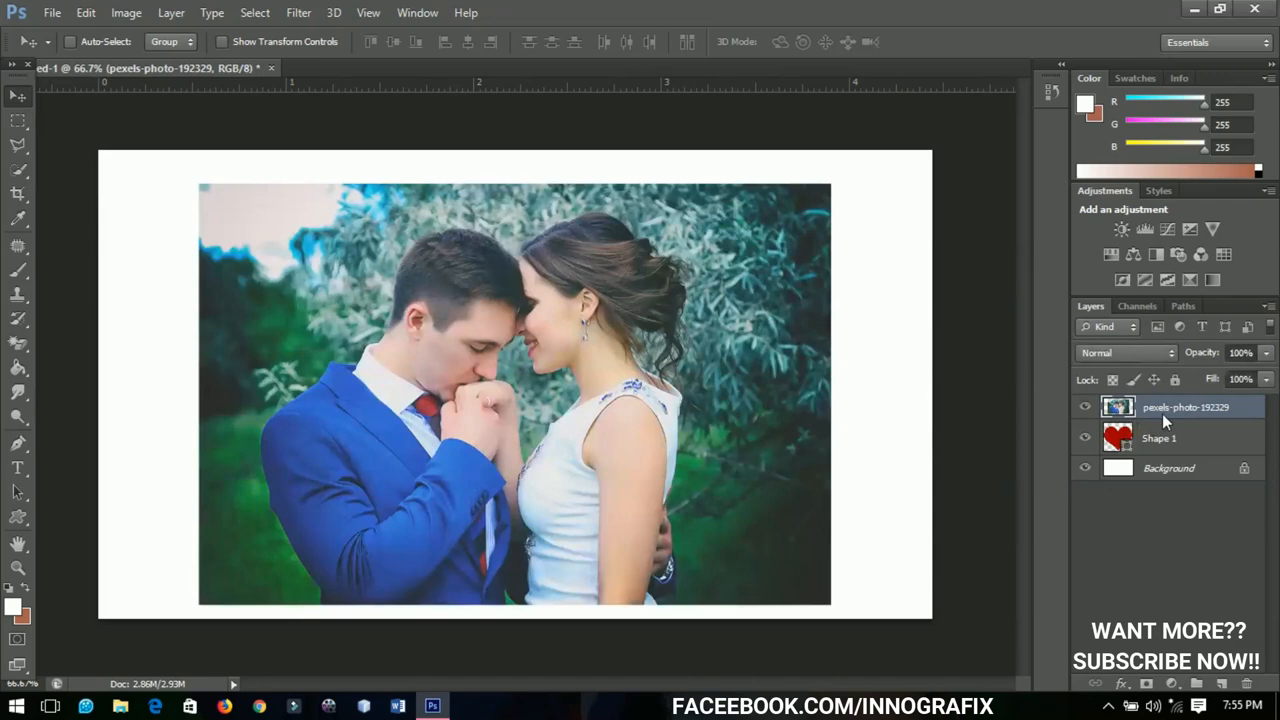
right_click(1184, 408)
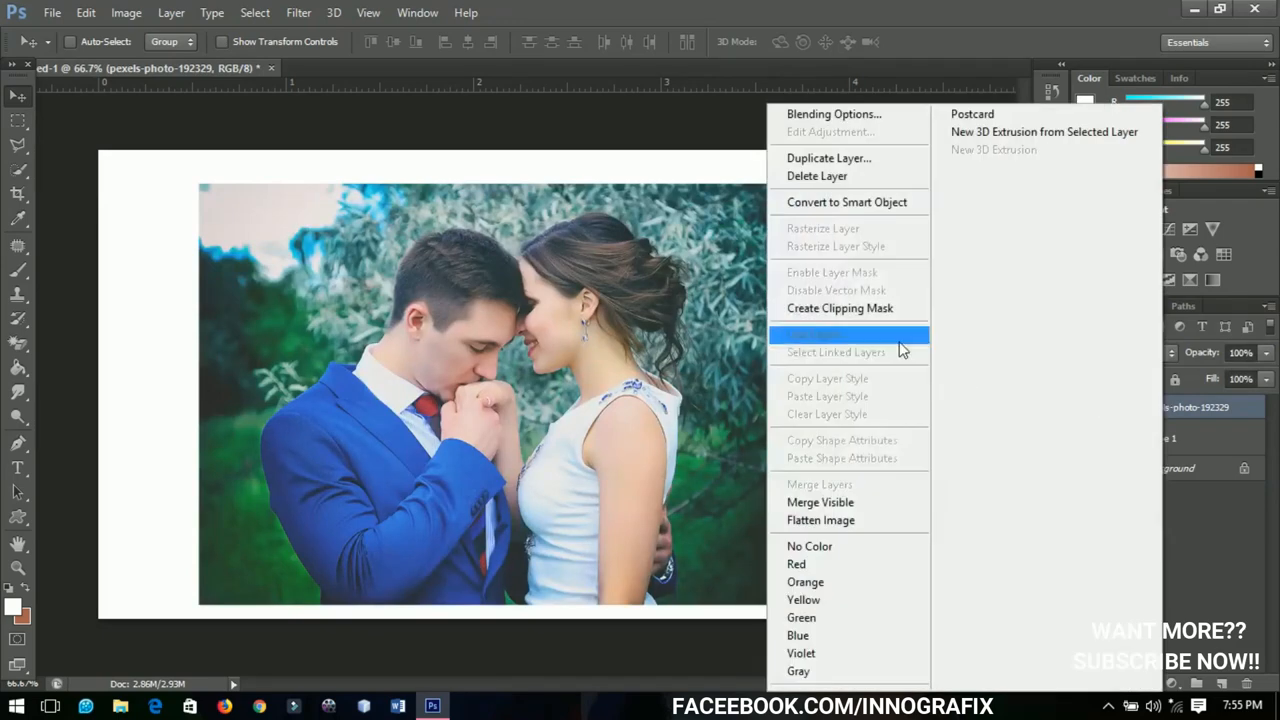
click(840, 334)
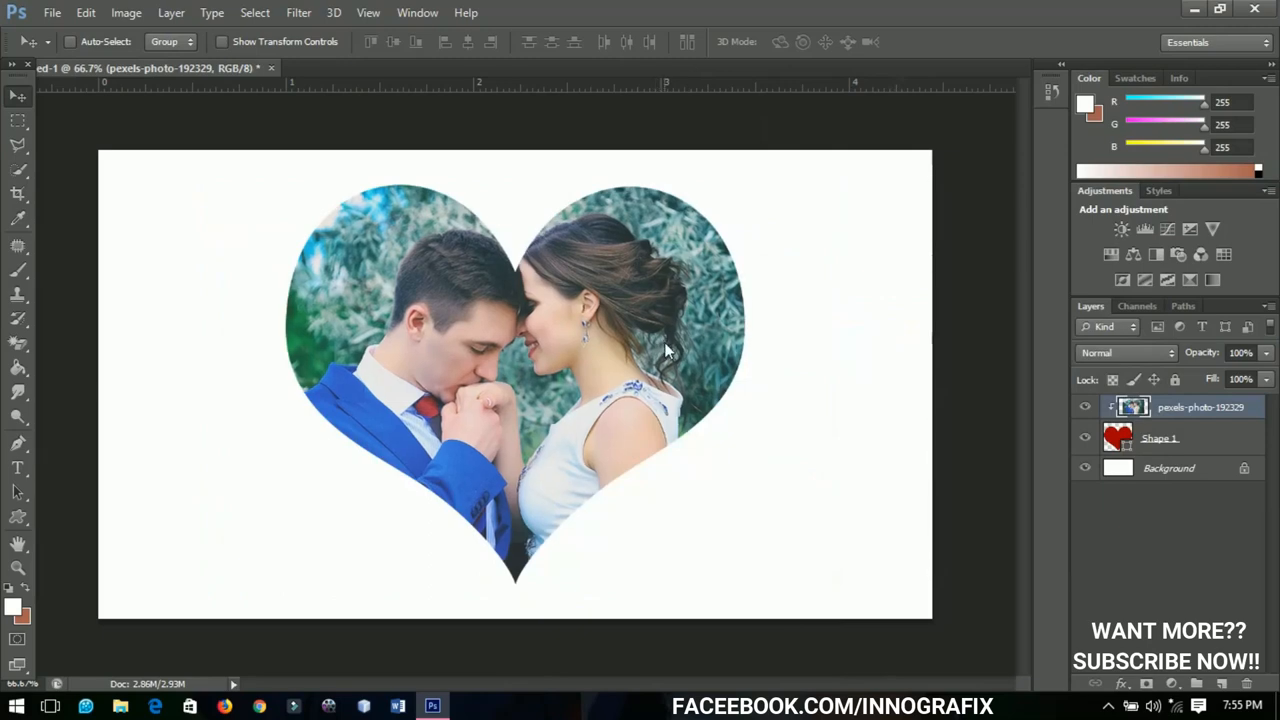
mouse_move(680, 360)
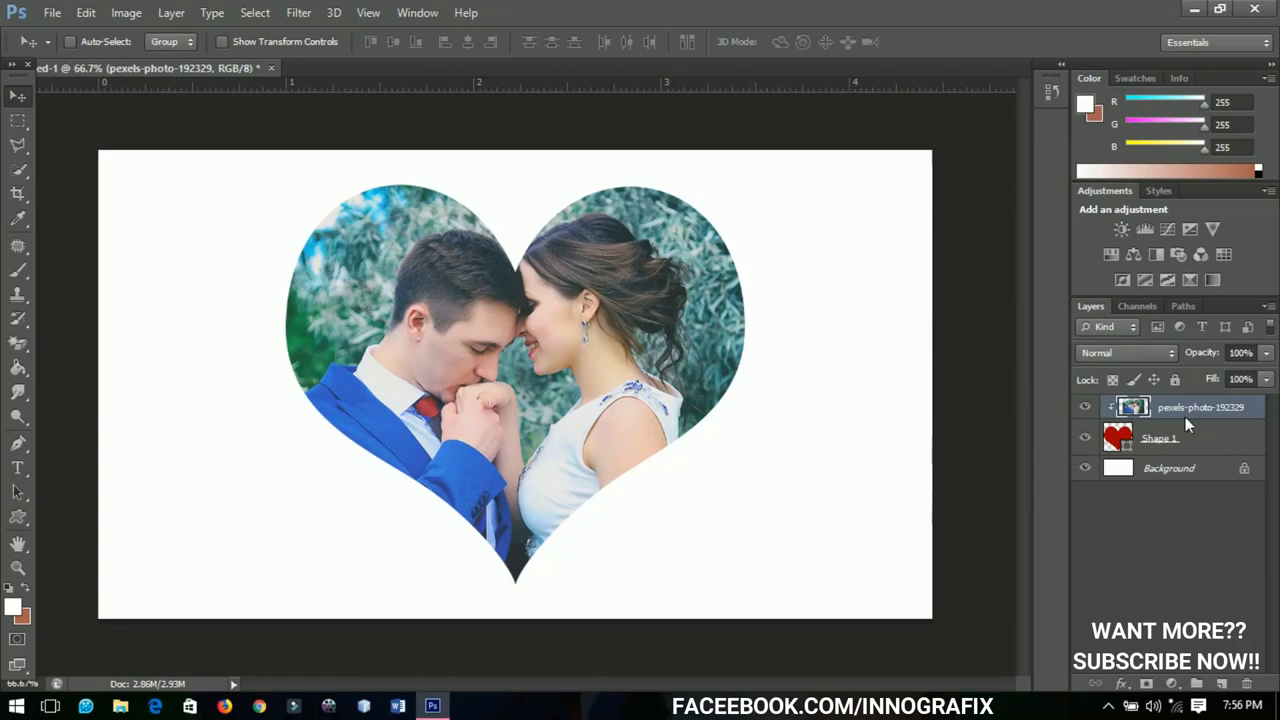
mouse_move(1156, 428)
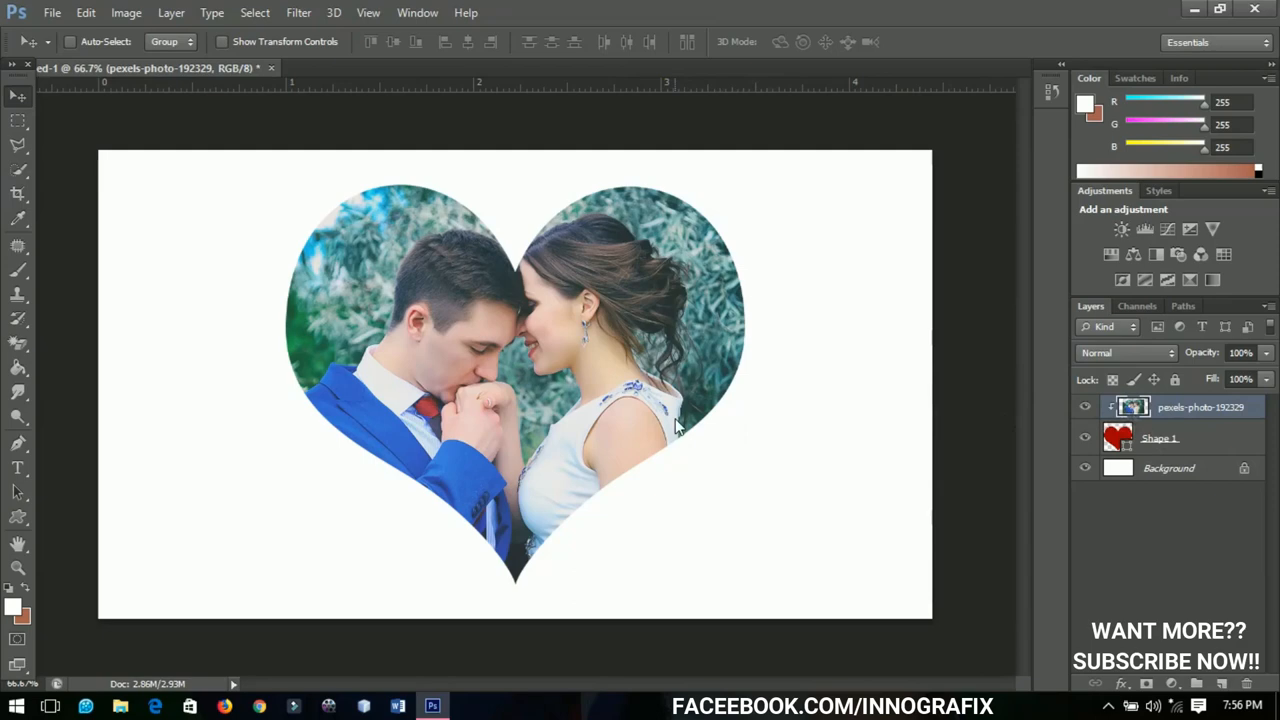
mouse_move(676, 420)
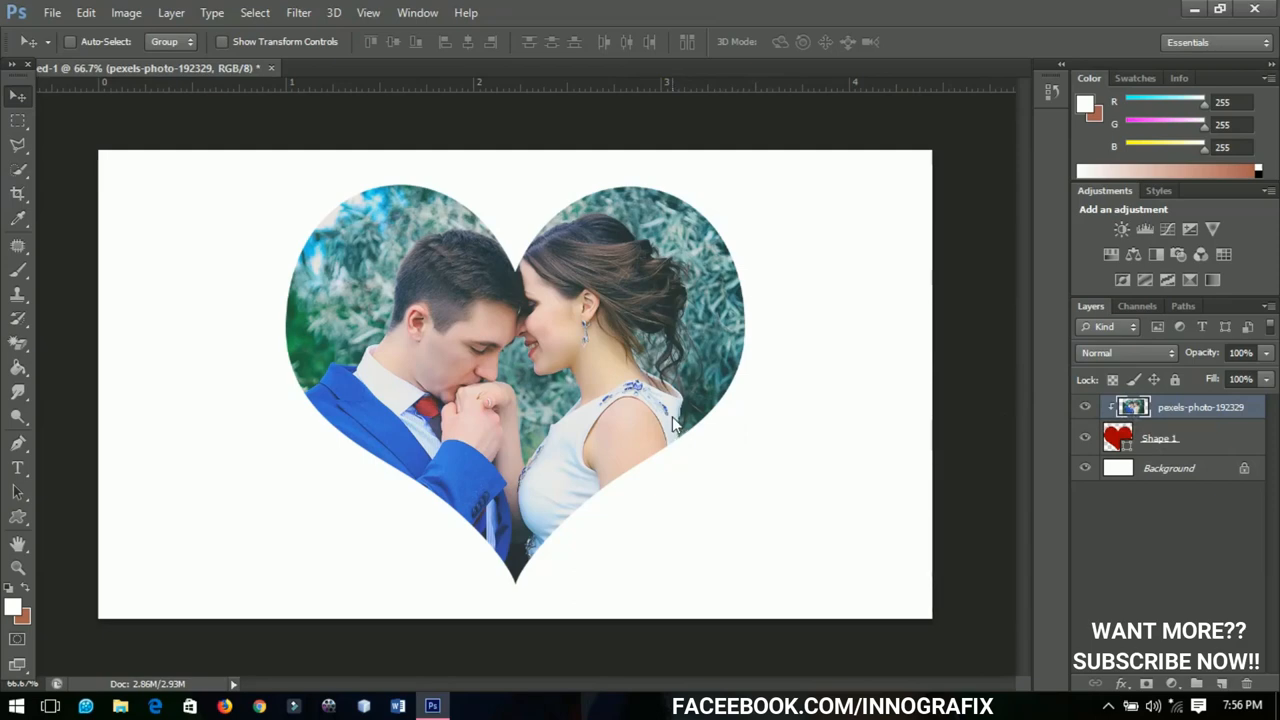
Test several positions for the couple inside the heart, then hide the photo layer.
drag(676, 420, 600, 430)
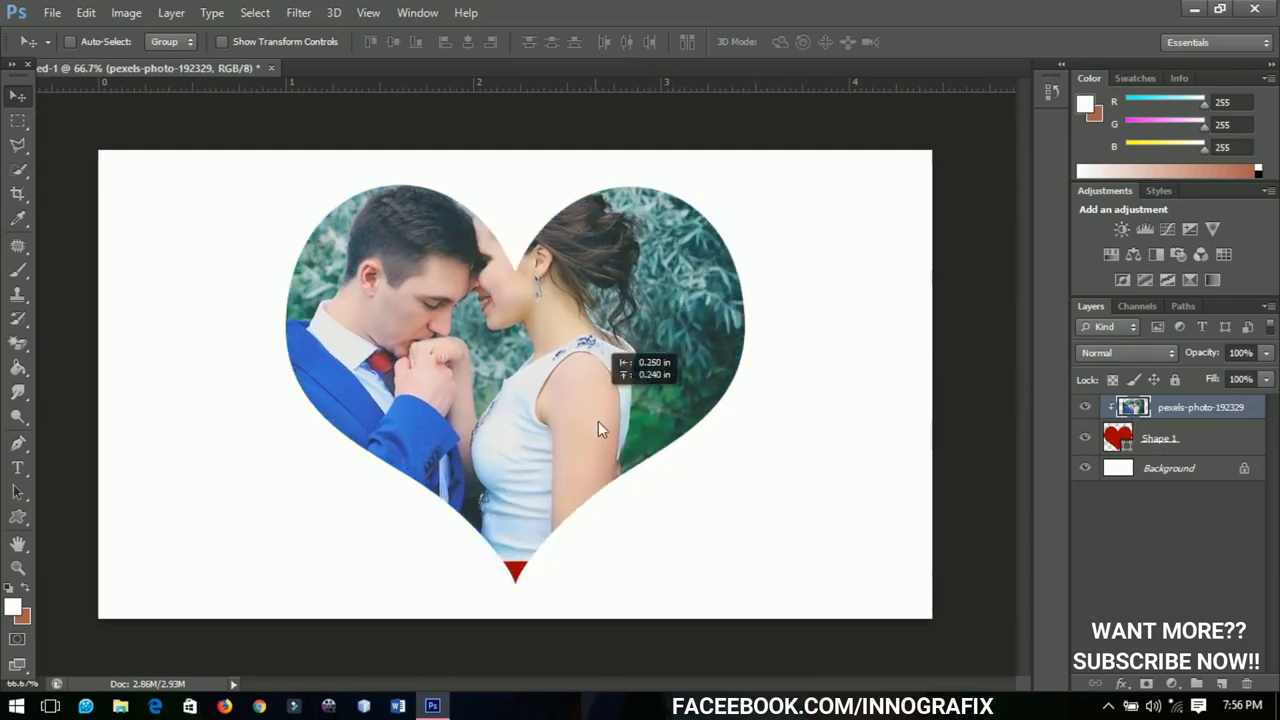
drag(600, 430, 650, 420)
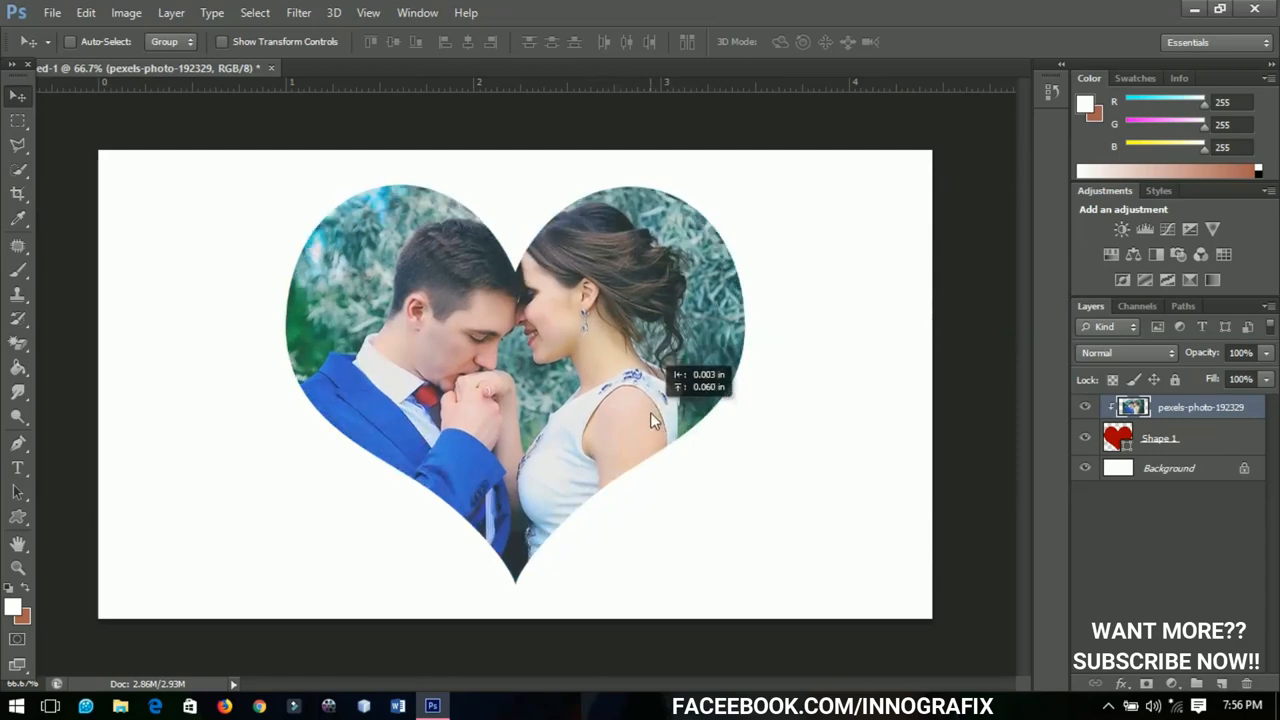
drag(656, 420, 644, 436)
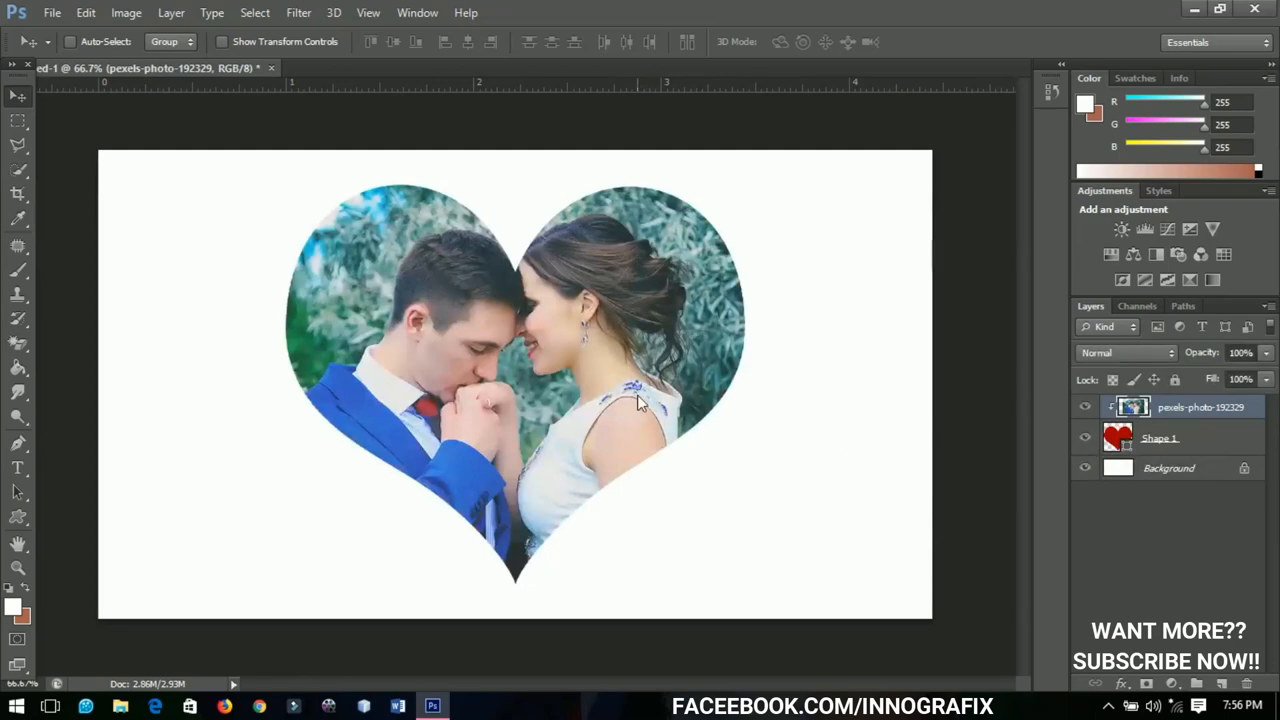
mouse_move(684, 414)
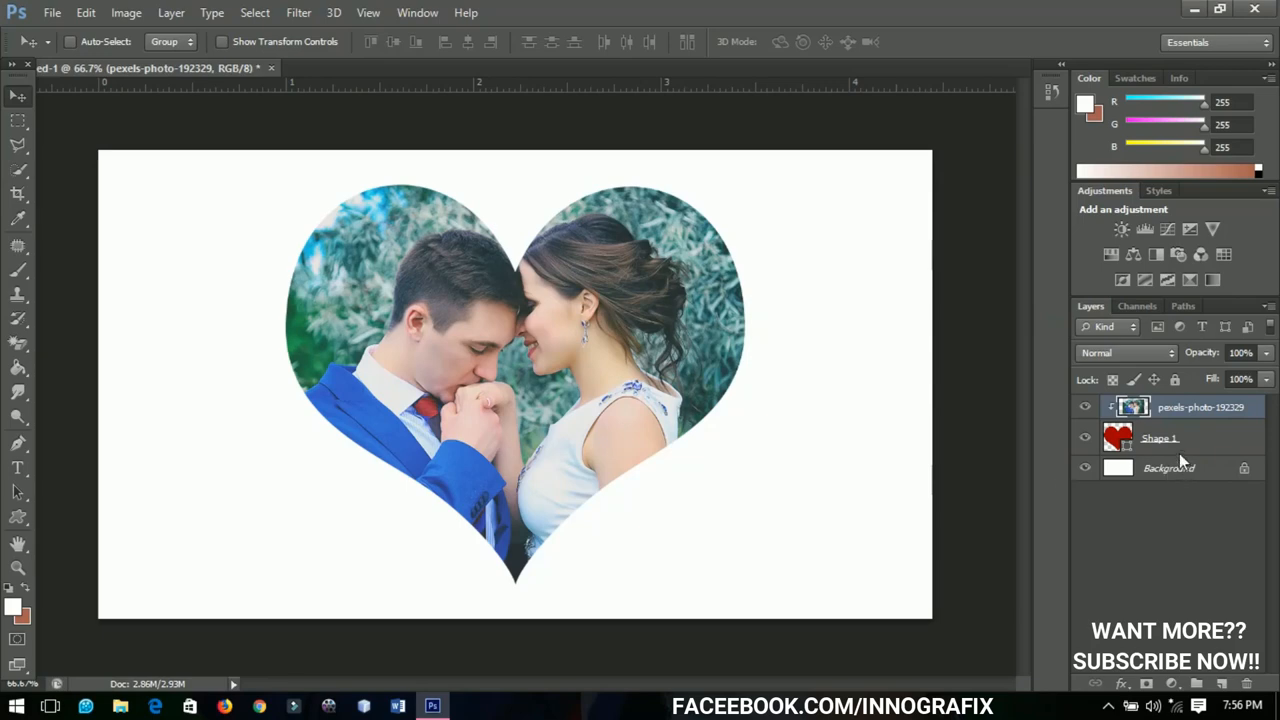
mouse_move(1142, 458)
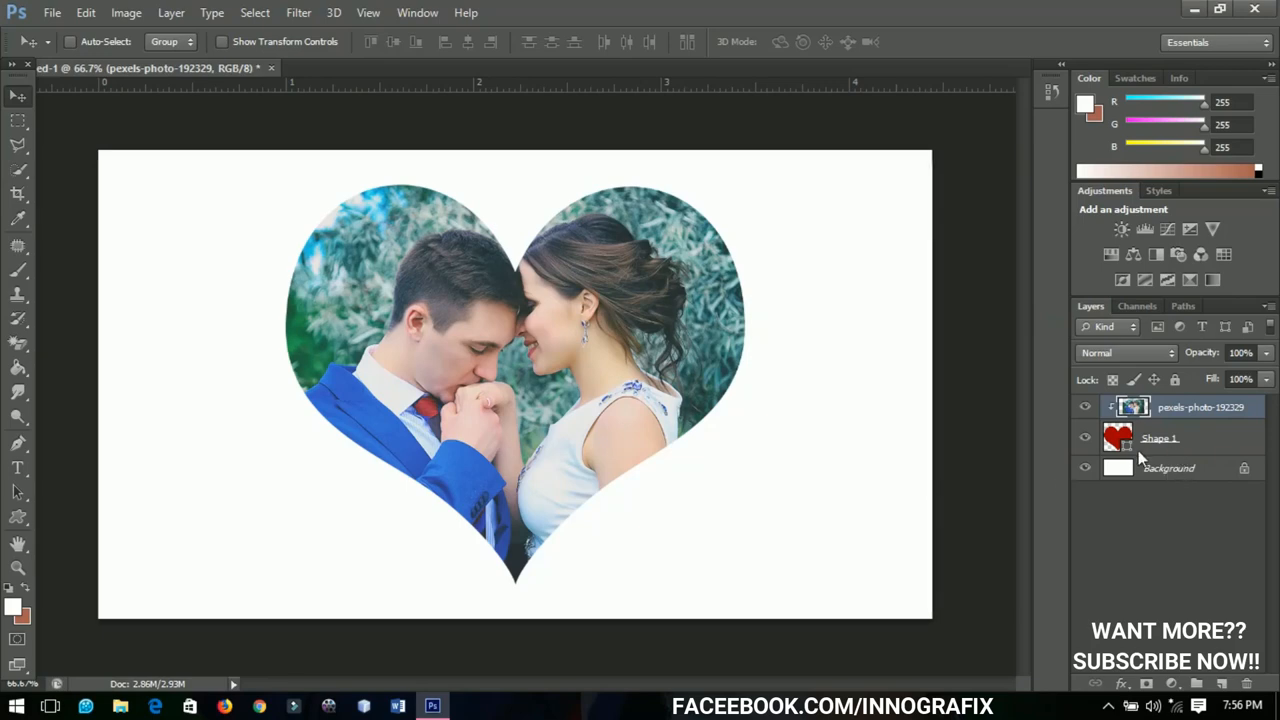
mouse_move(398, 406)
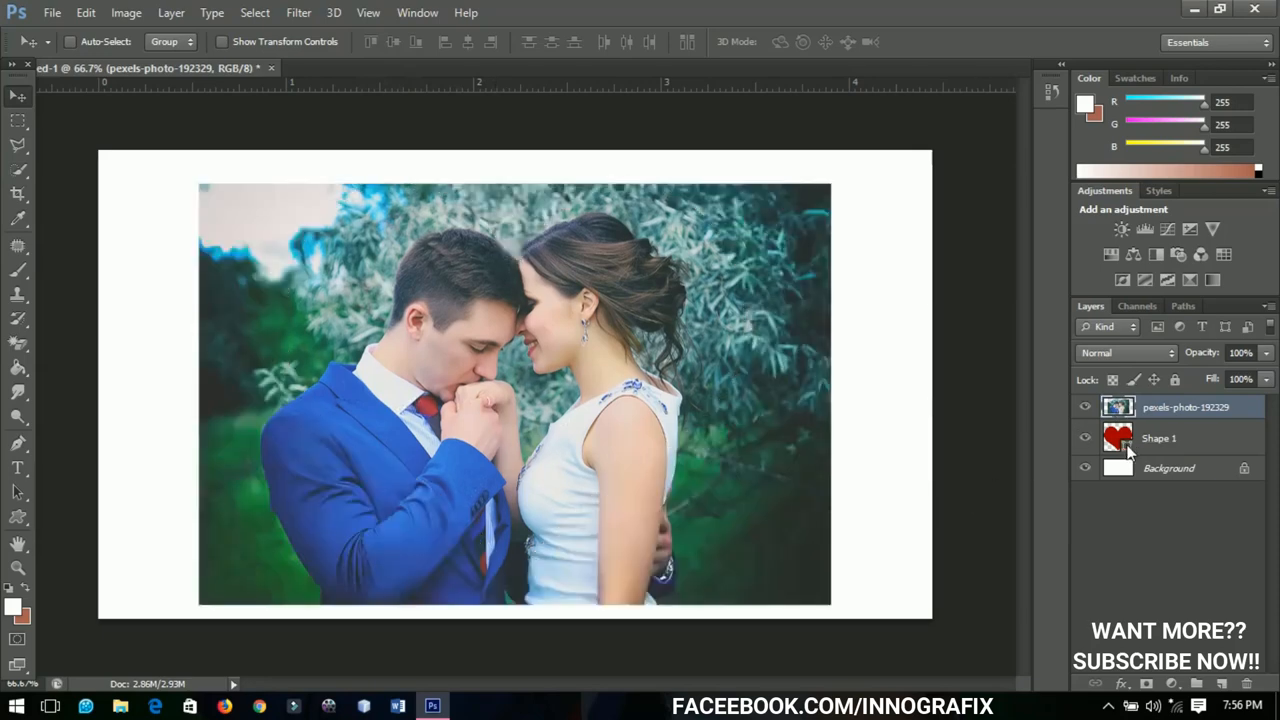
click(1158, 438)
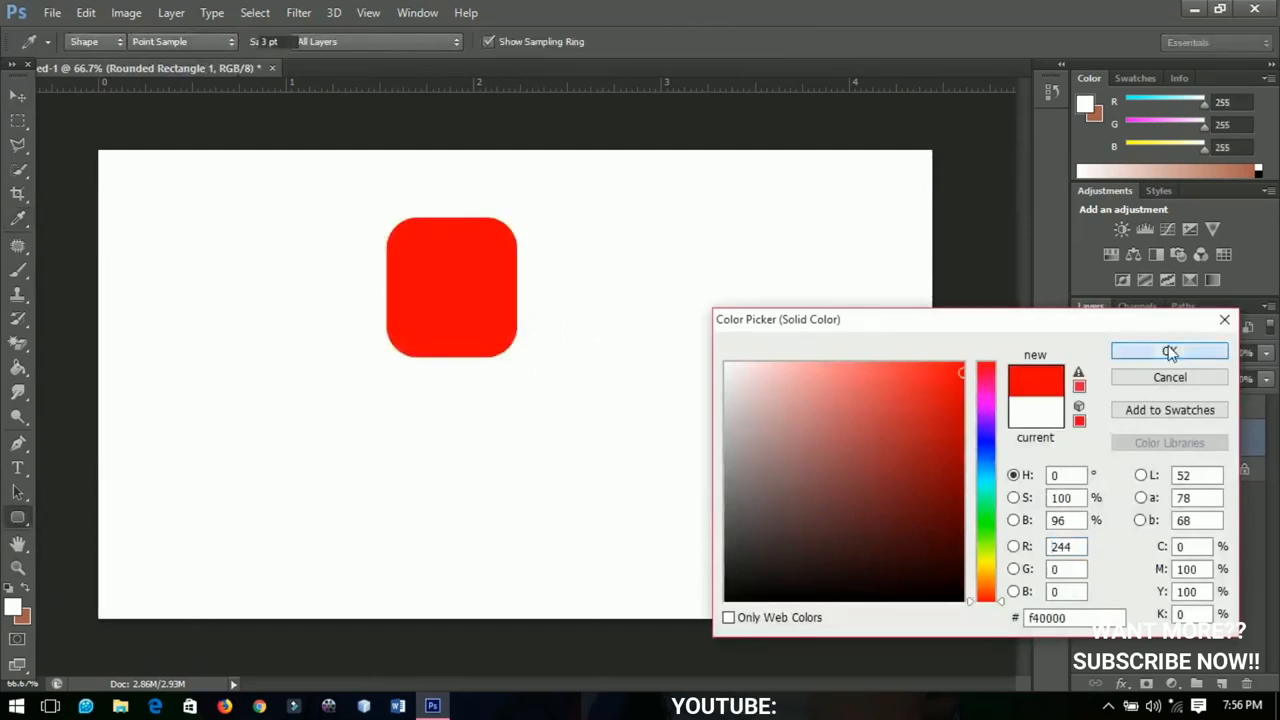
Set the rounded rectangle's fill to dark red #990000 and confirm.
click(1168, 352)
text(153)
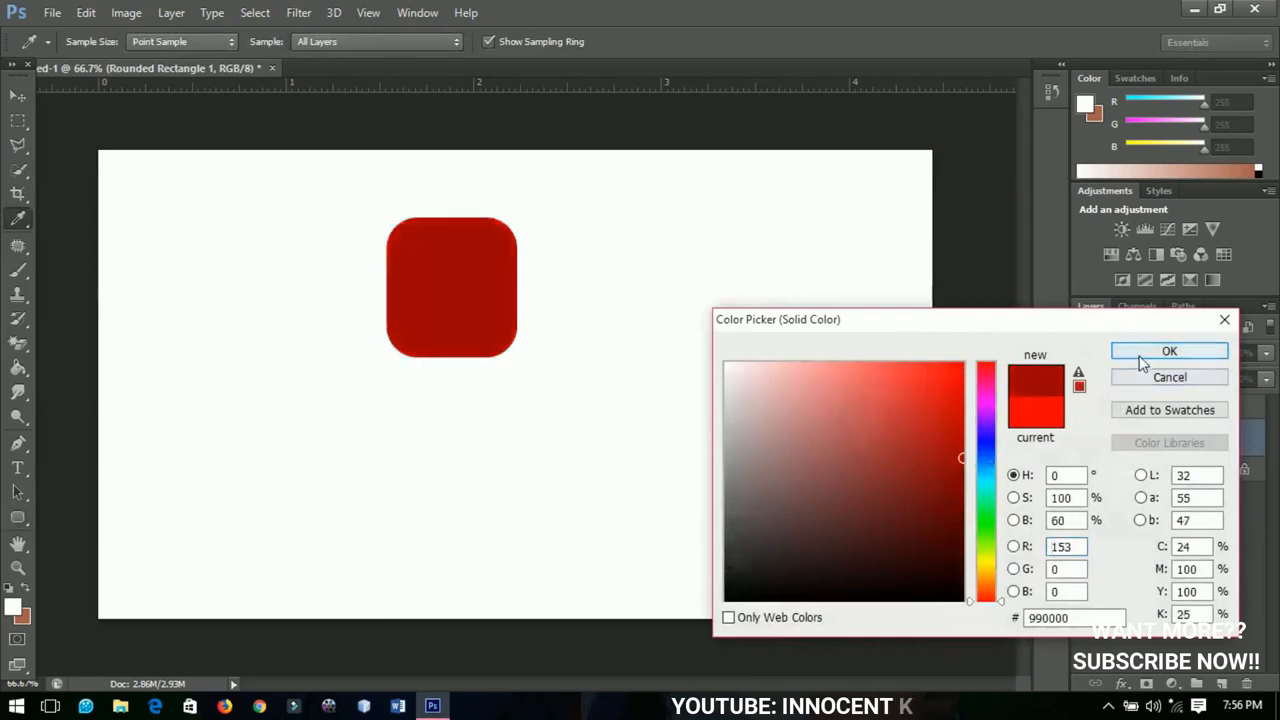
click(1168, 352)
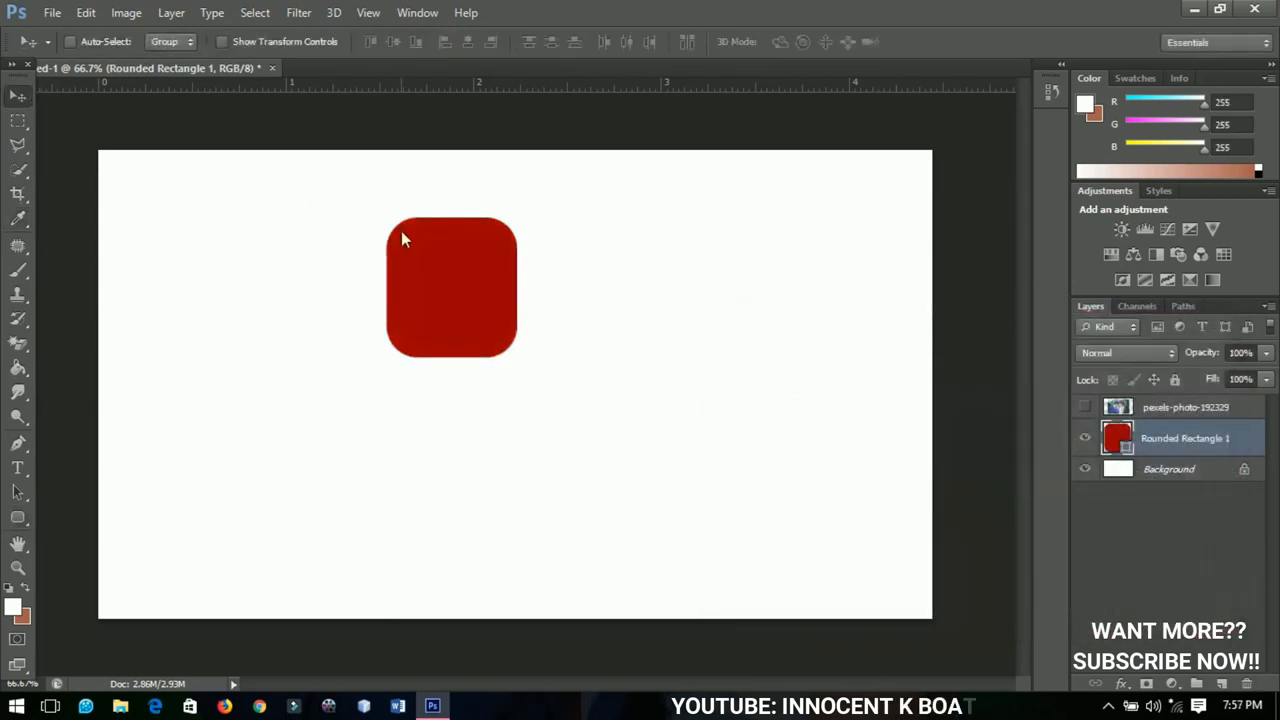
Duplicate the rounded rectangle rightward to complete the four-tile grid and merge the shape layers.
drag(450, 288, 584, 288)
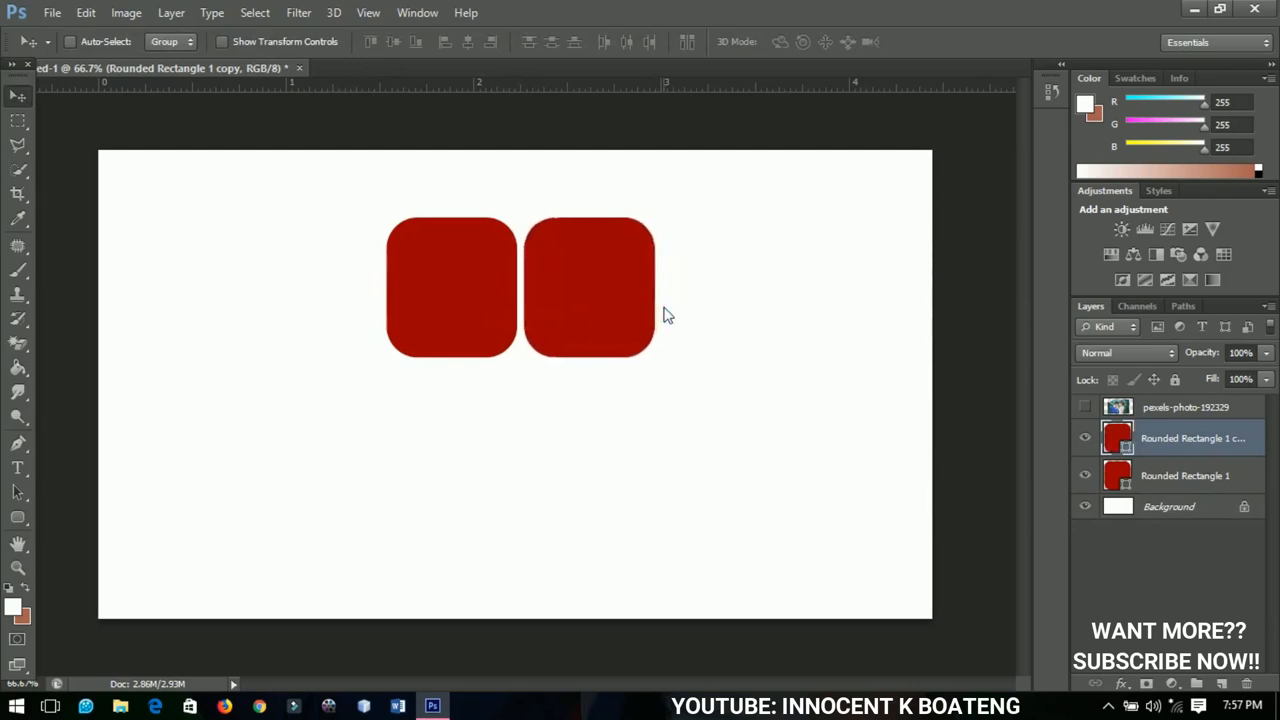
click(1184, 476)
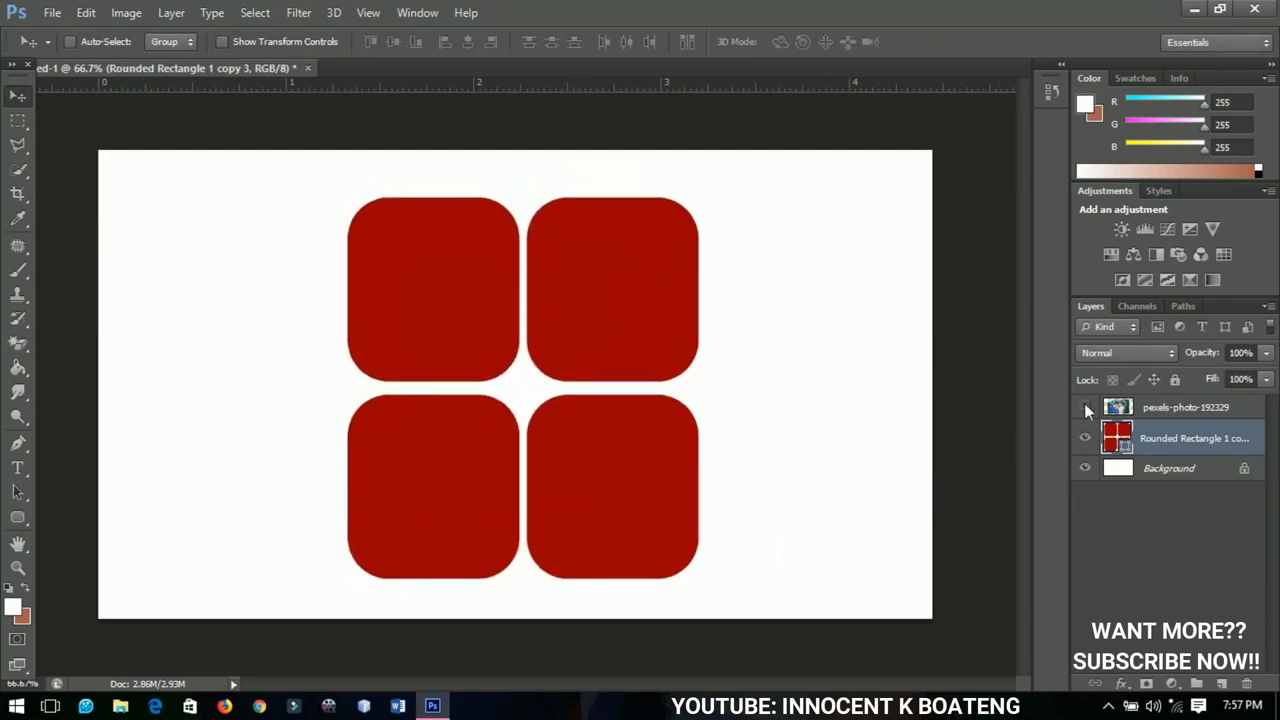
Clip the couple photo into the rectangle grid and position it so the faces sit in the top tiles.
click(1084, 408)
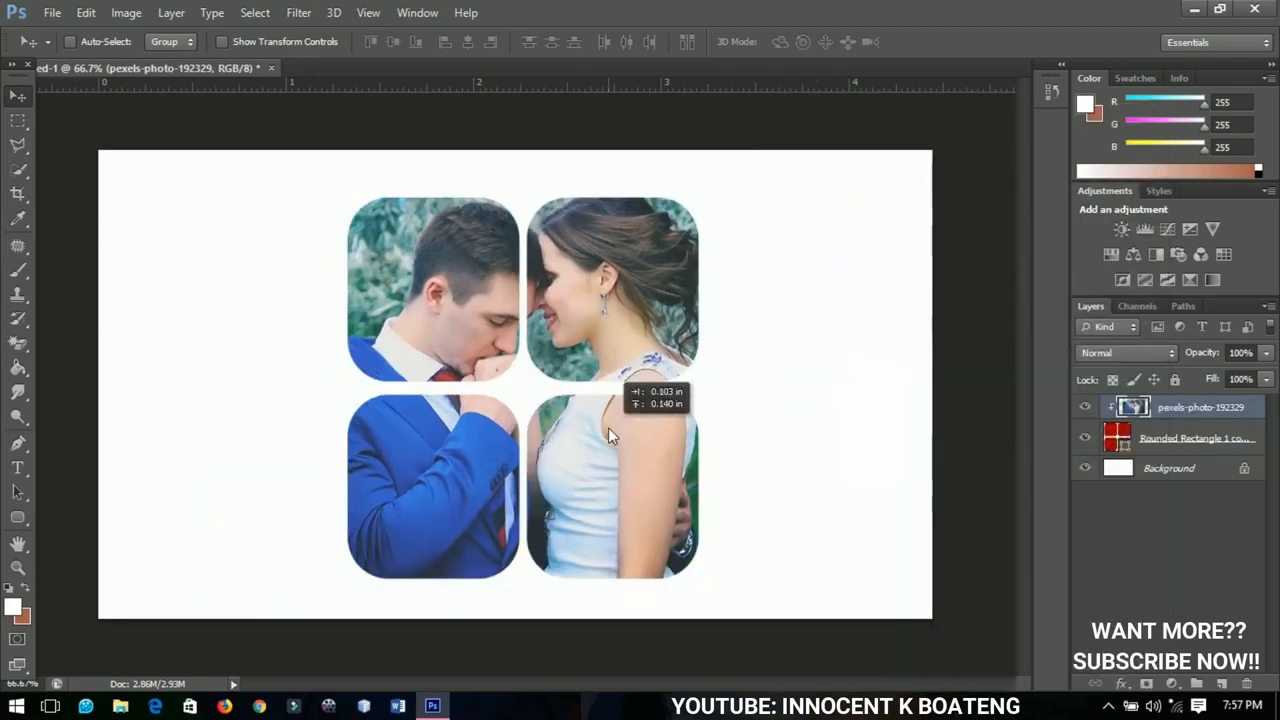
drag(610, 436, 600, 436)
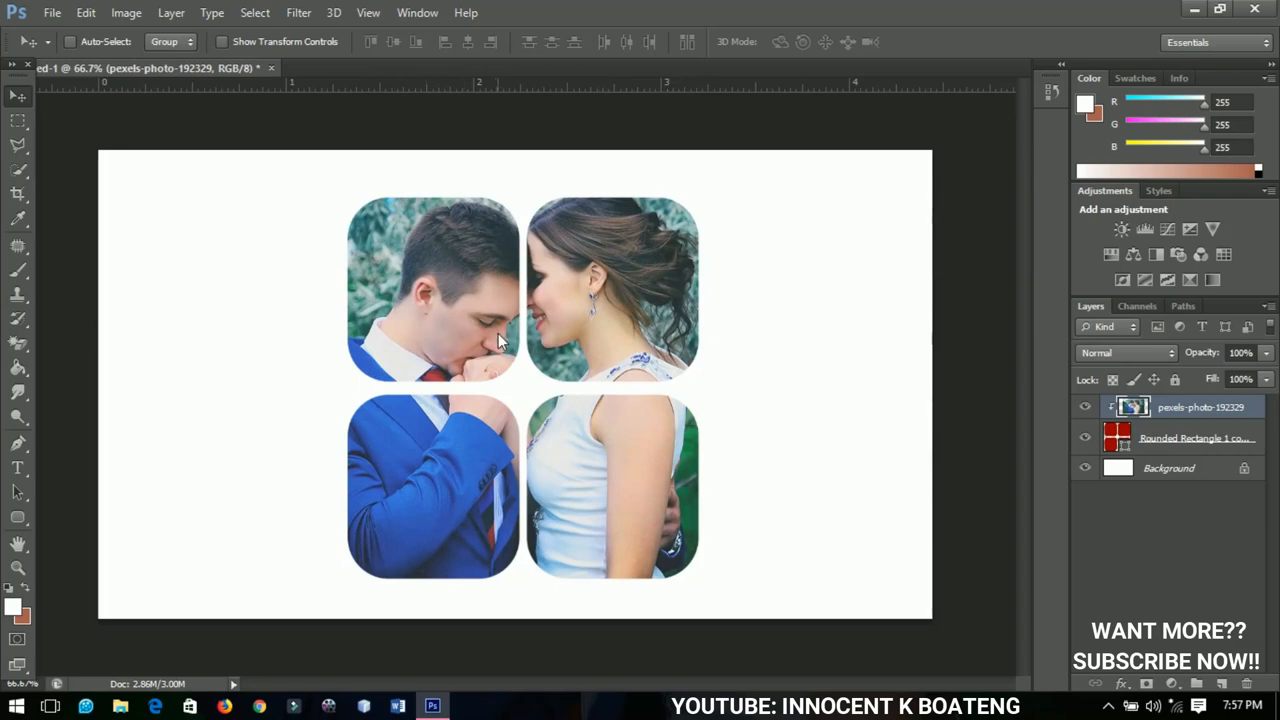
drag(500, 340, 576, 364)
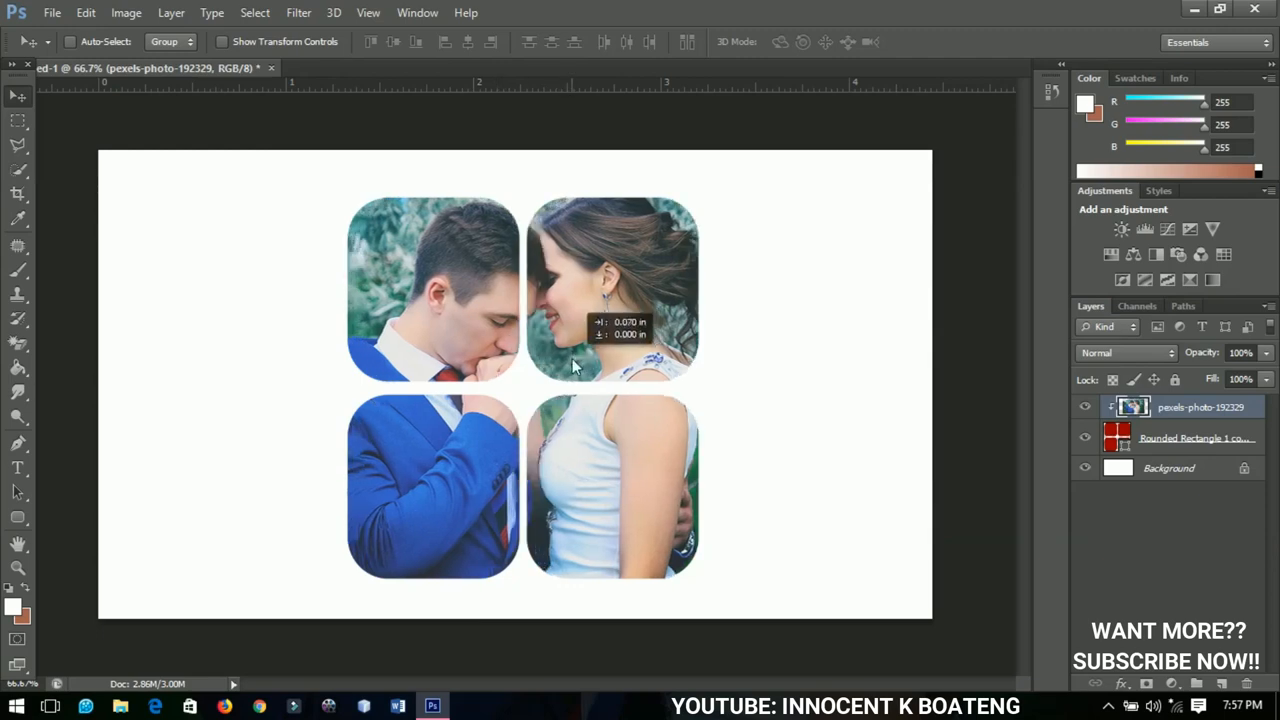